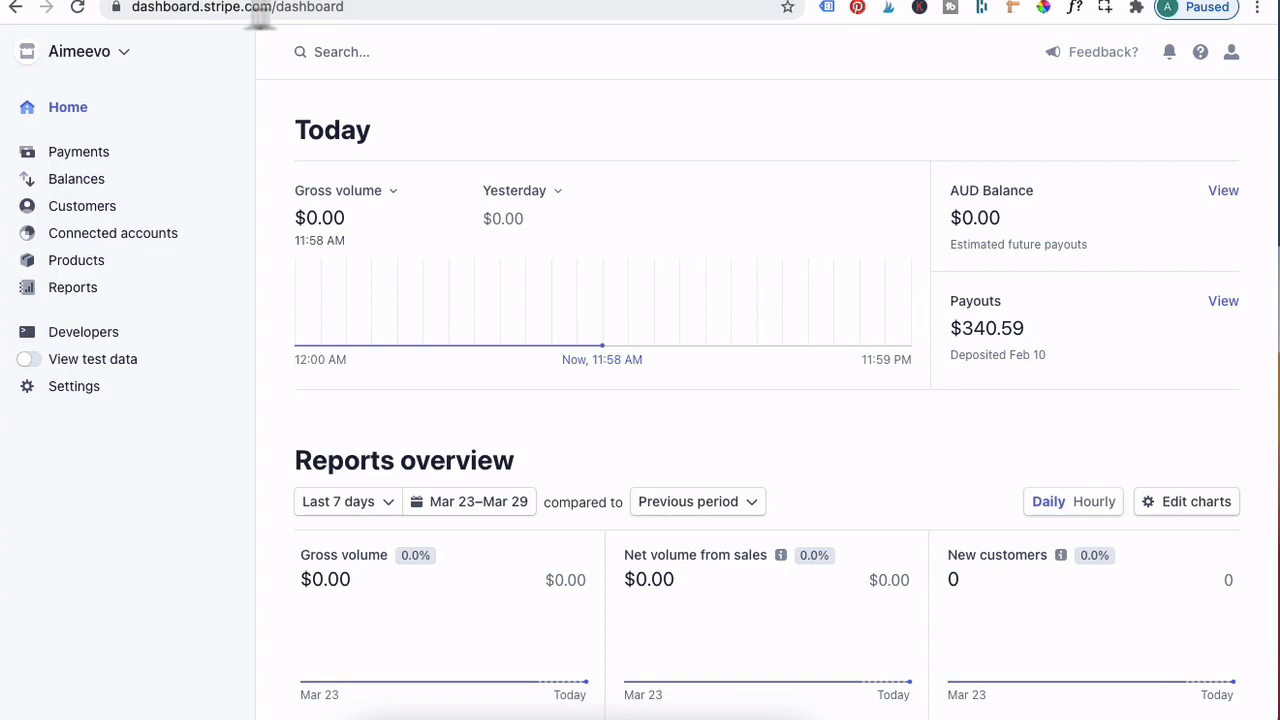
- From the Stripe home dashboard, bring up the account's API keys under Developers
click(228, 8)
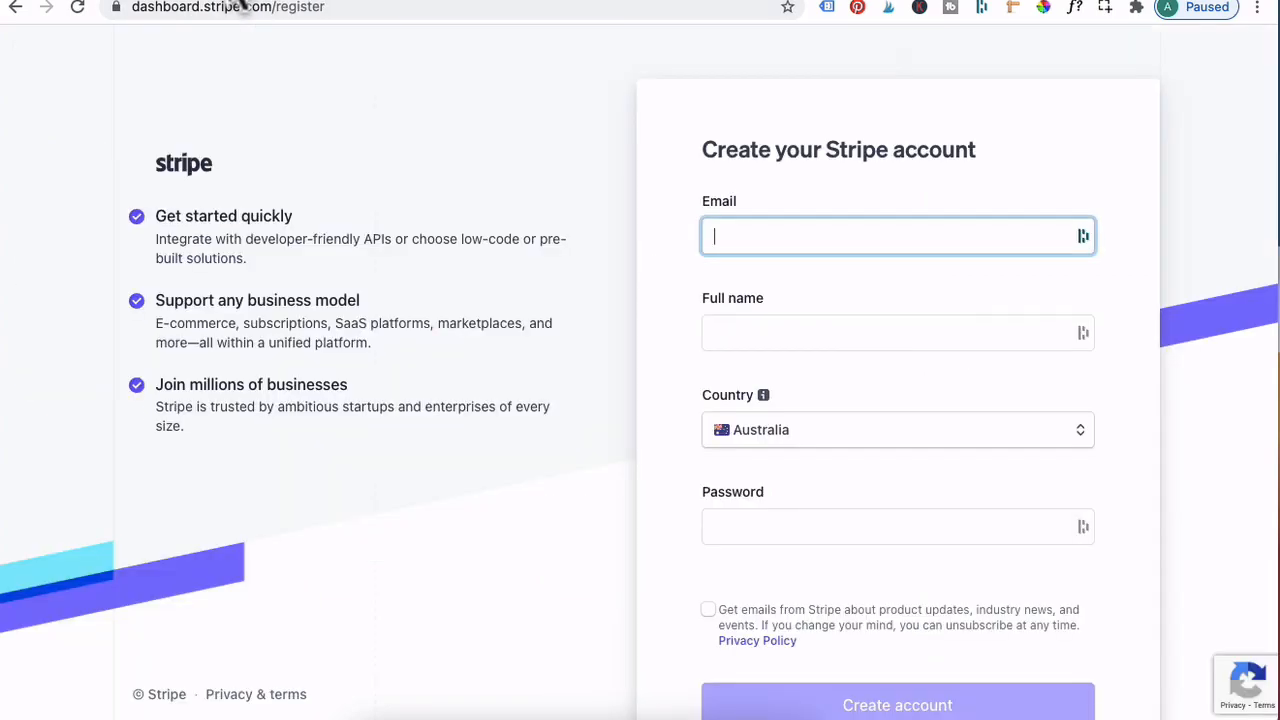
click(228, 8)
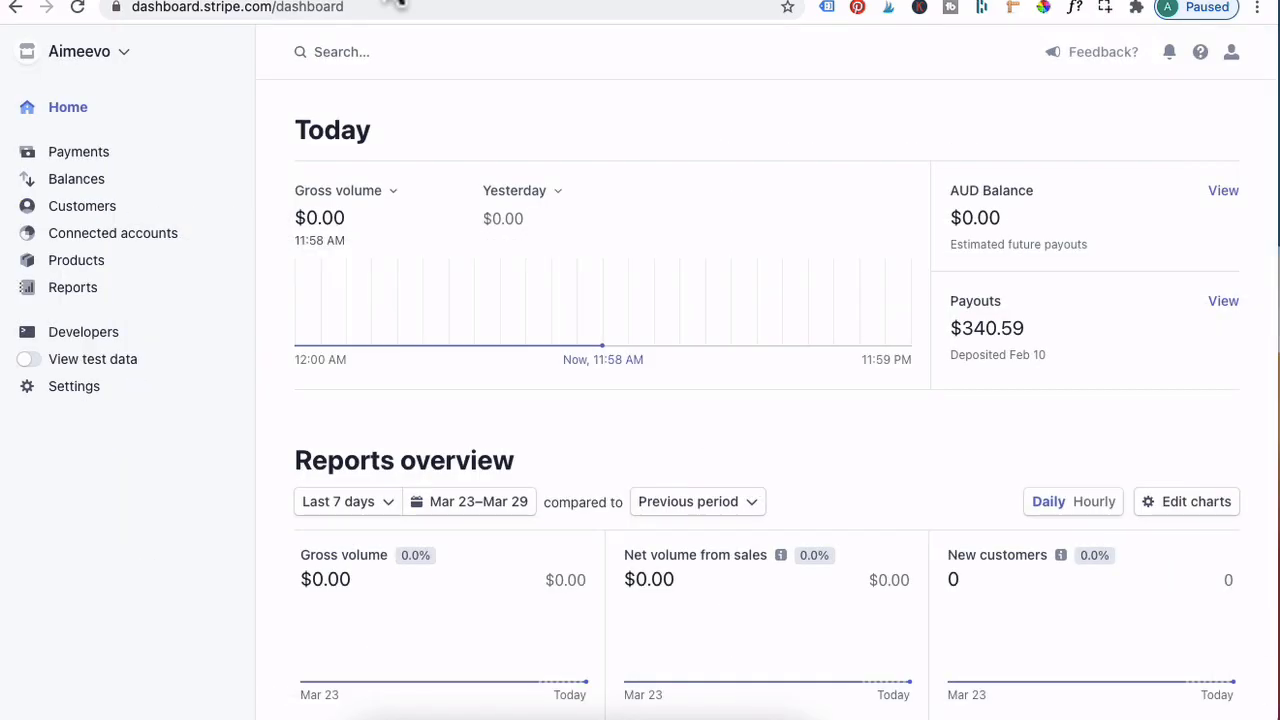
mouse_move(116, 336)
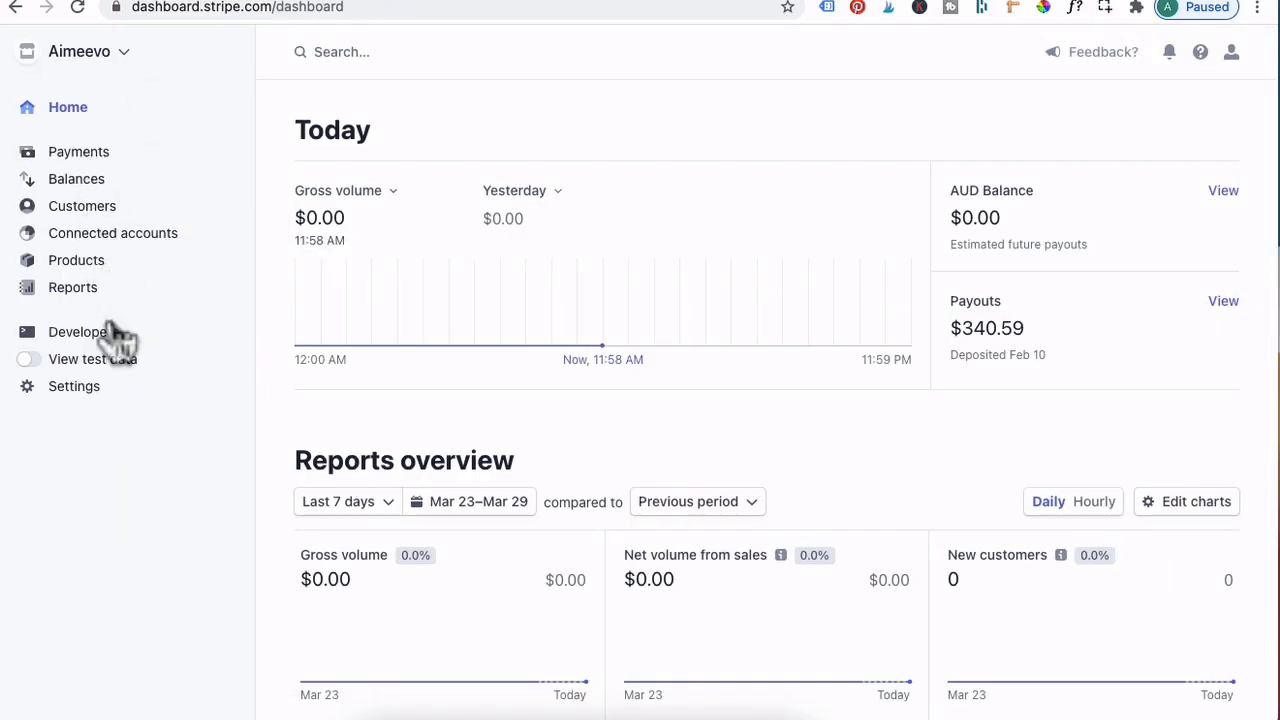
click(84, 332)
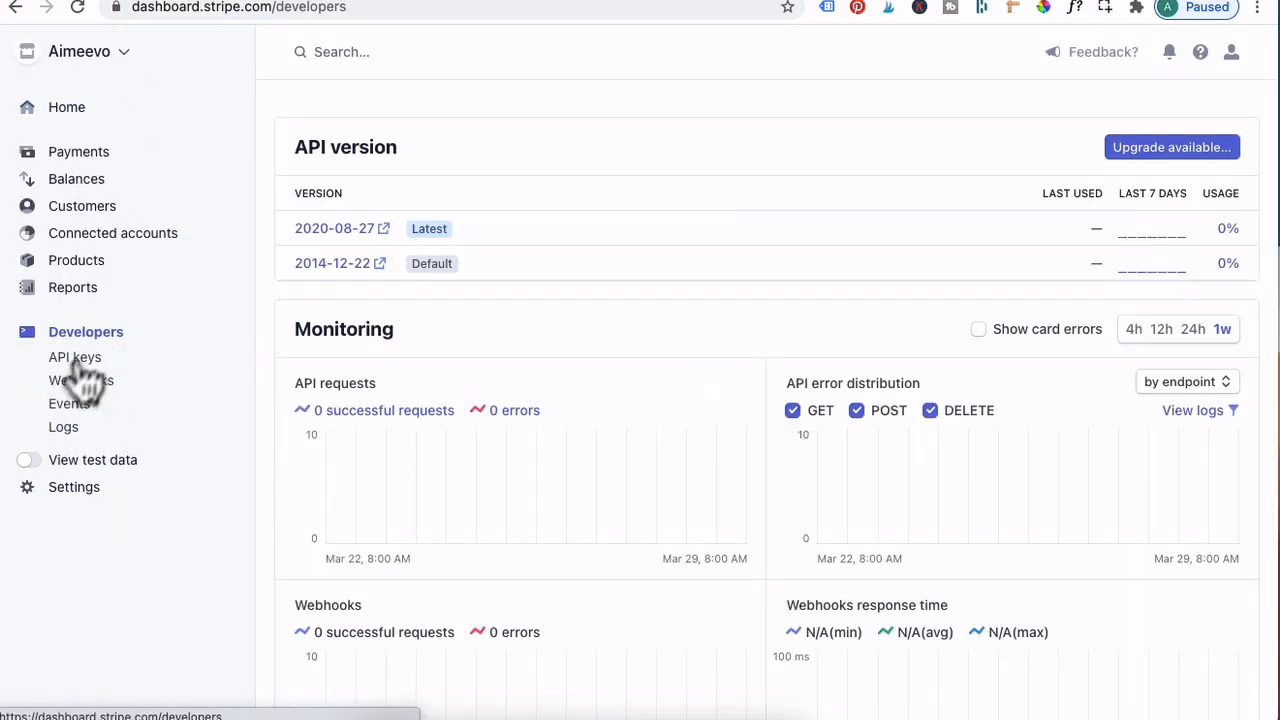
click(76, 356)
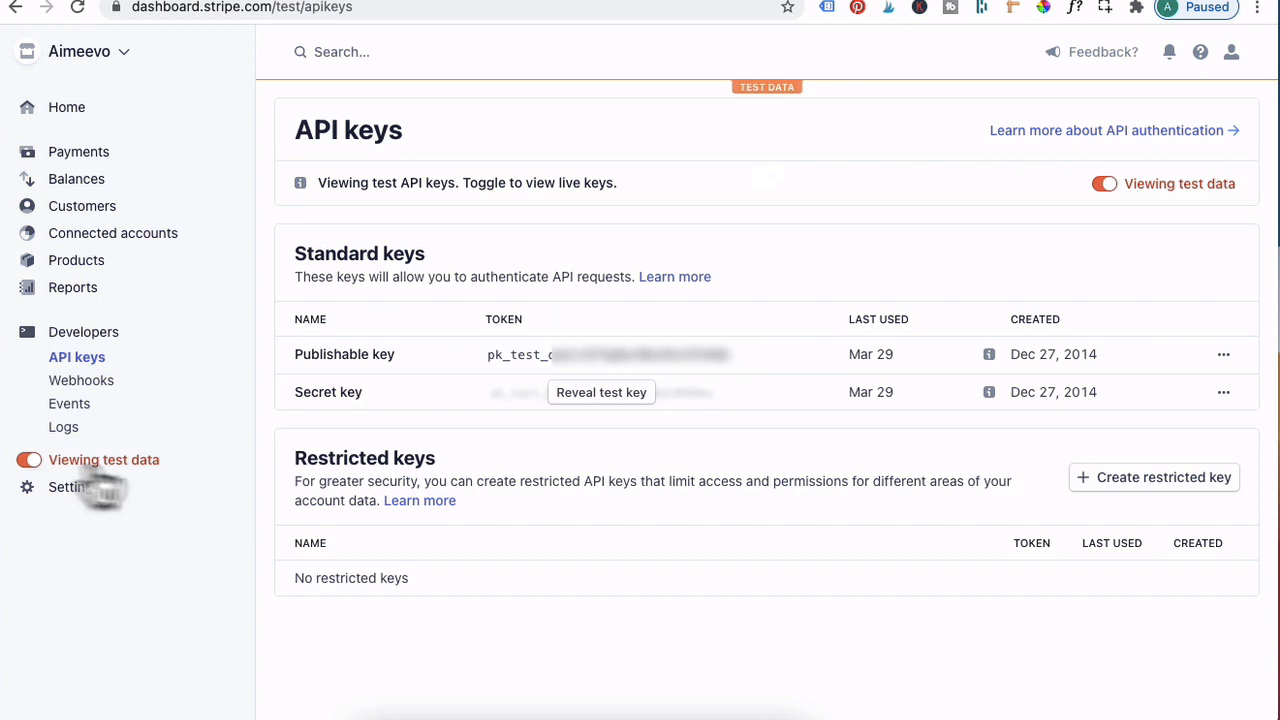
mouse_move(744, 104)
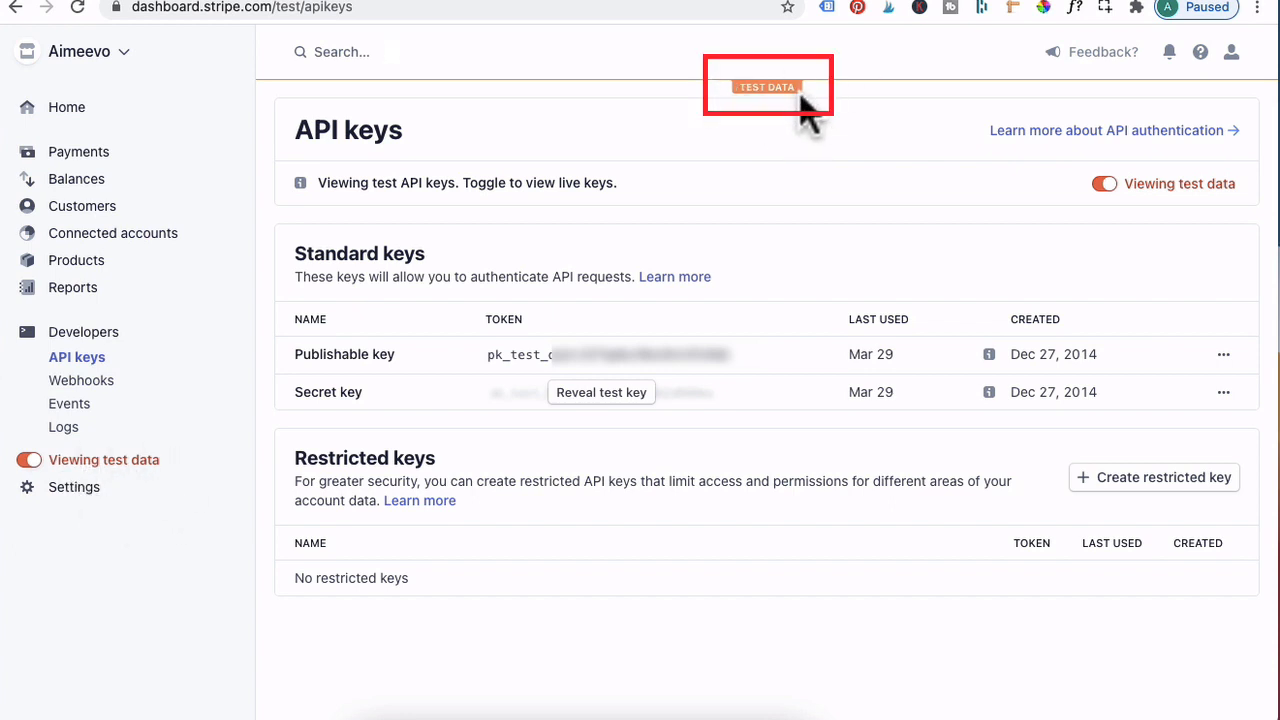
mouse_move(400, 390)
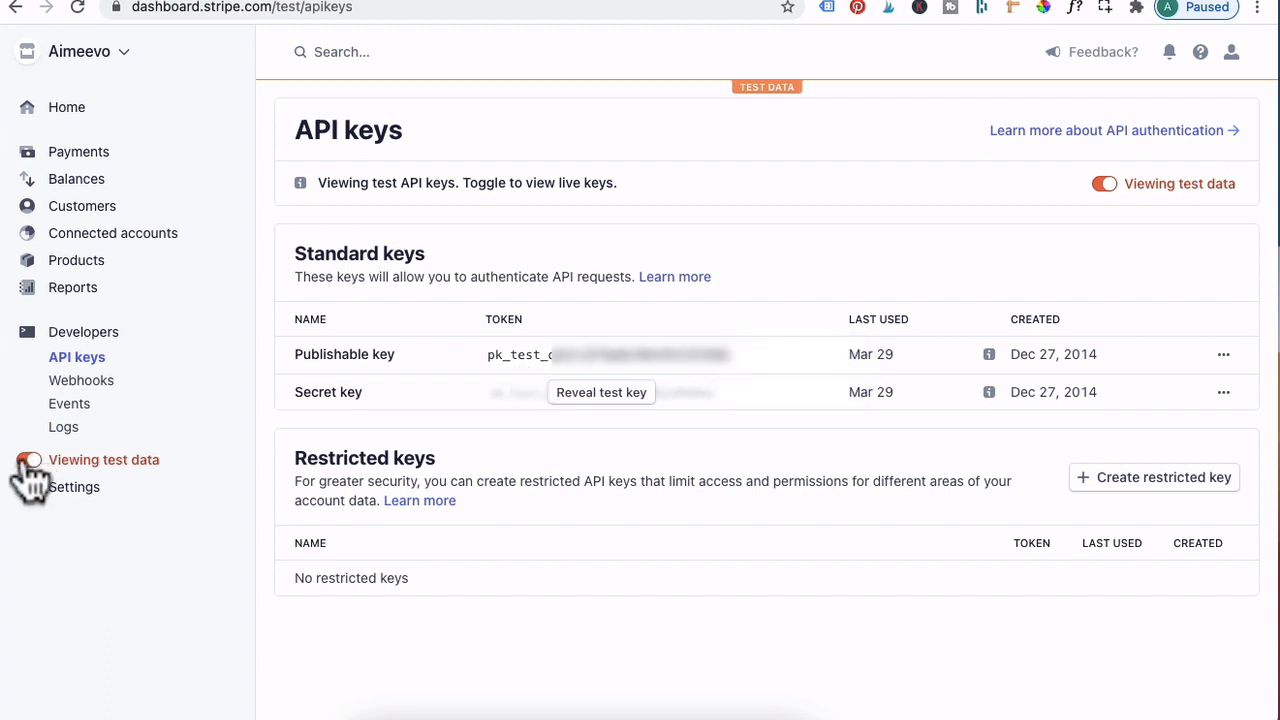
- Toggle View test data off to show live keys, then back on for test keys
click(1104, 184)
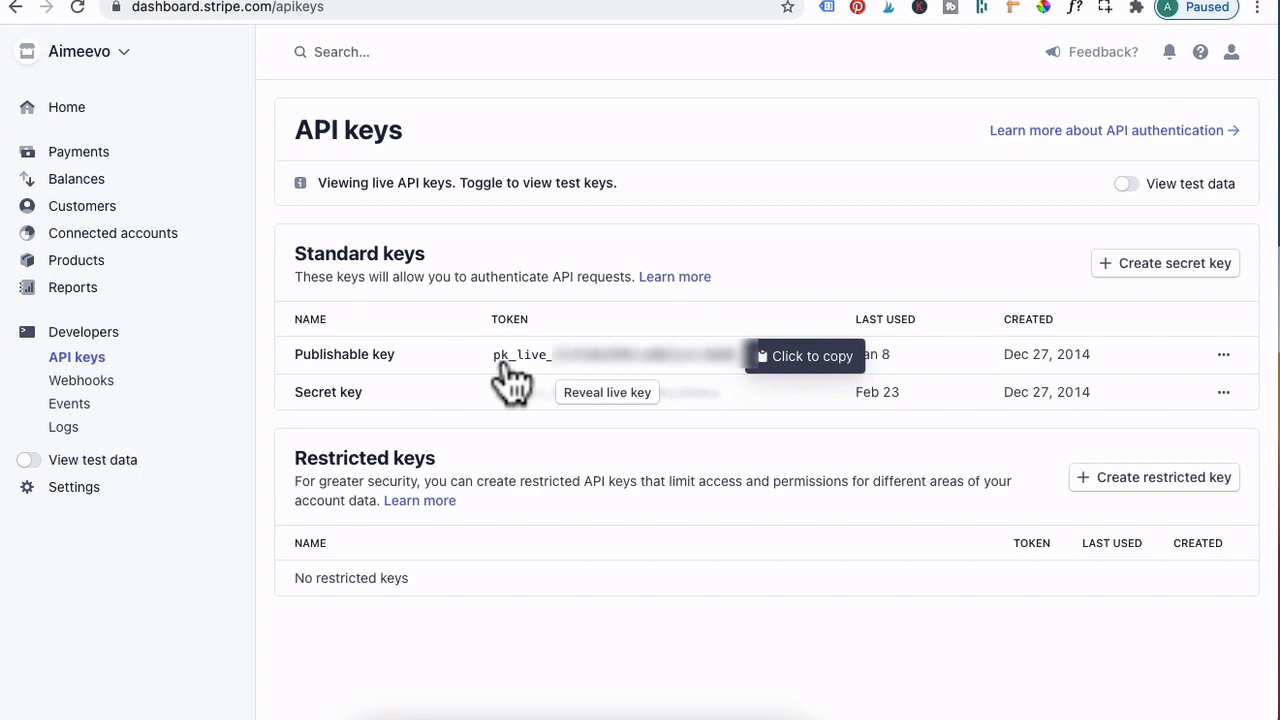
mouse_move(50, 480)
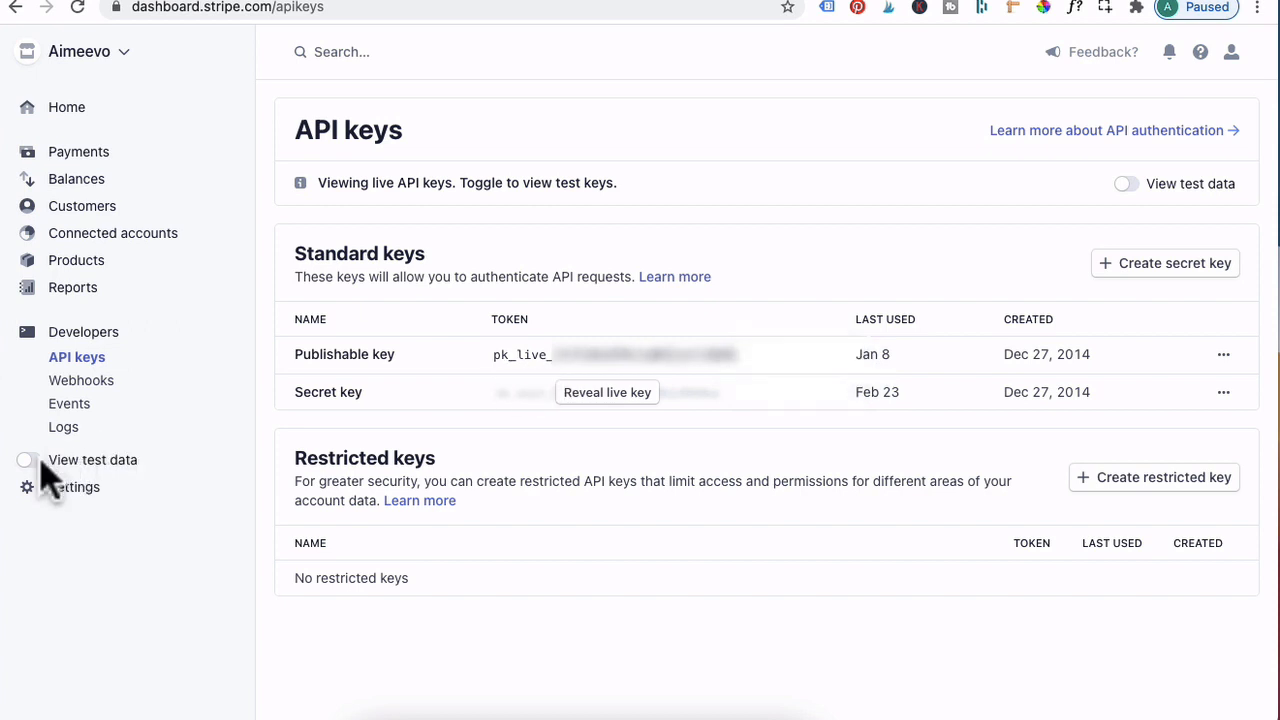
click(1124, 184)
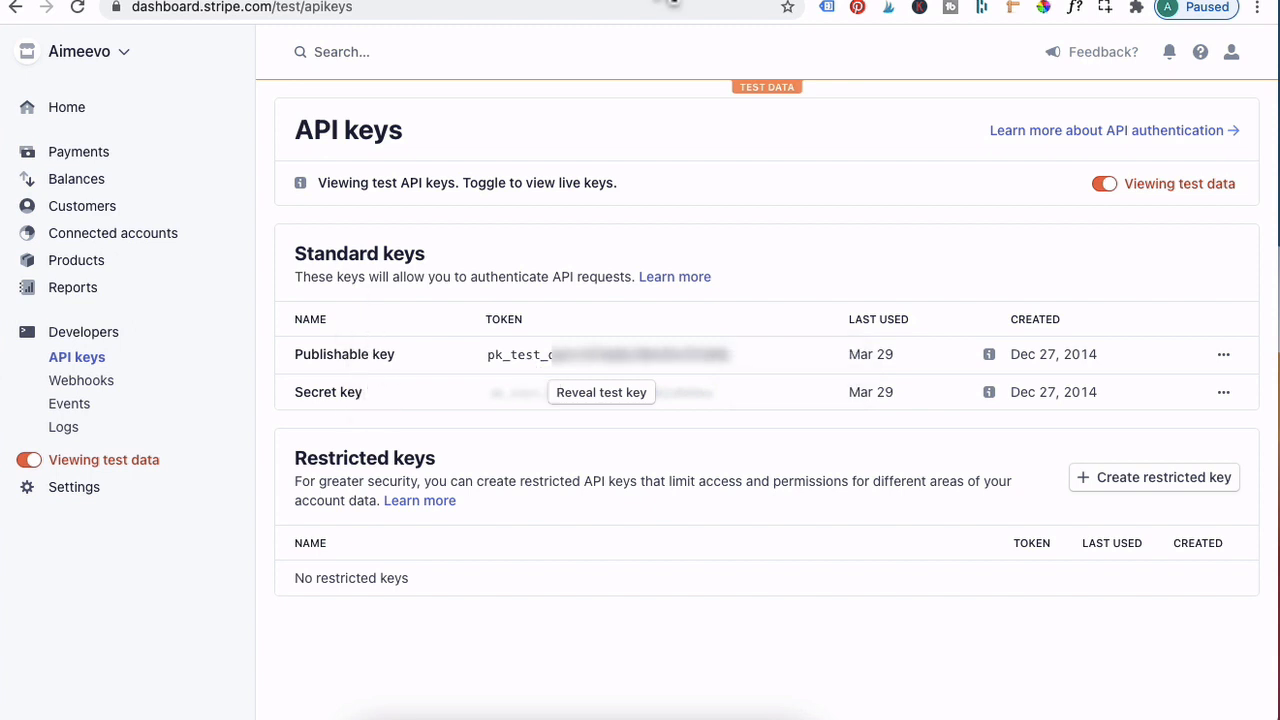
click(240, 8)
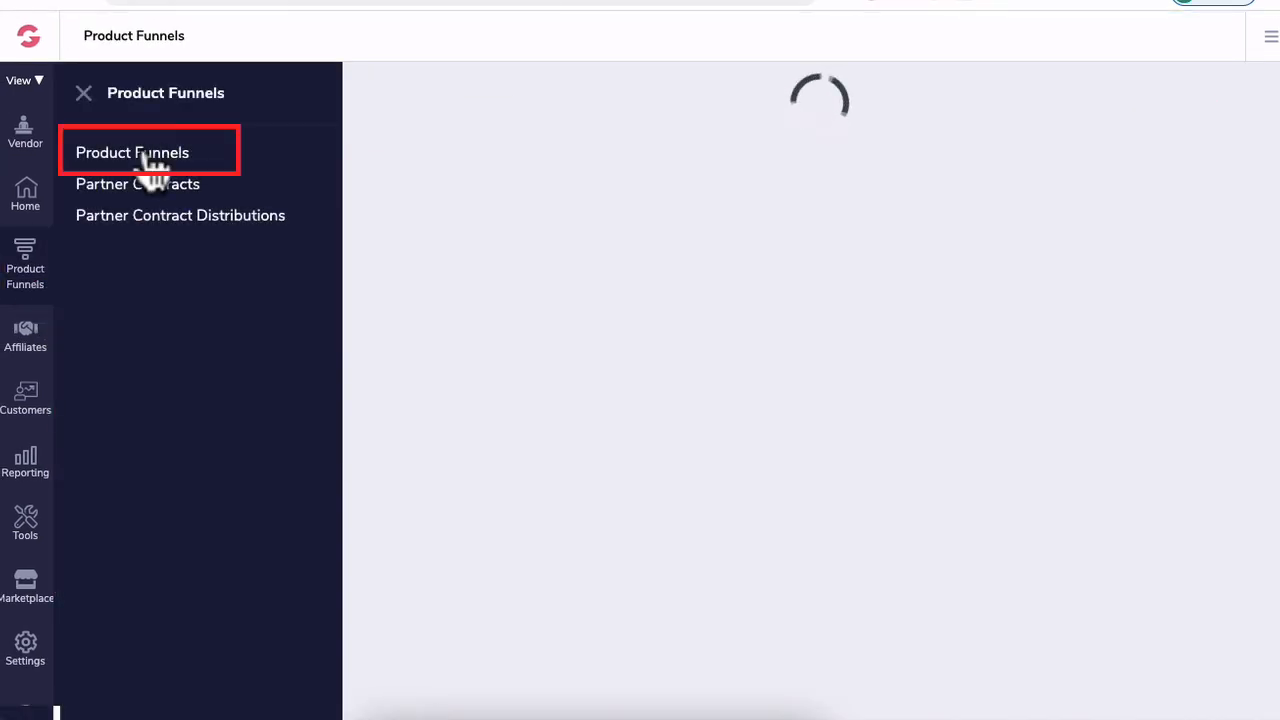
- From Product Funnels, choose Manage Products on the TEST course funnel's Actions menu
click(132, 152)
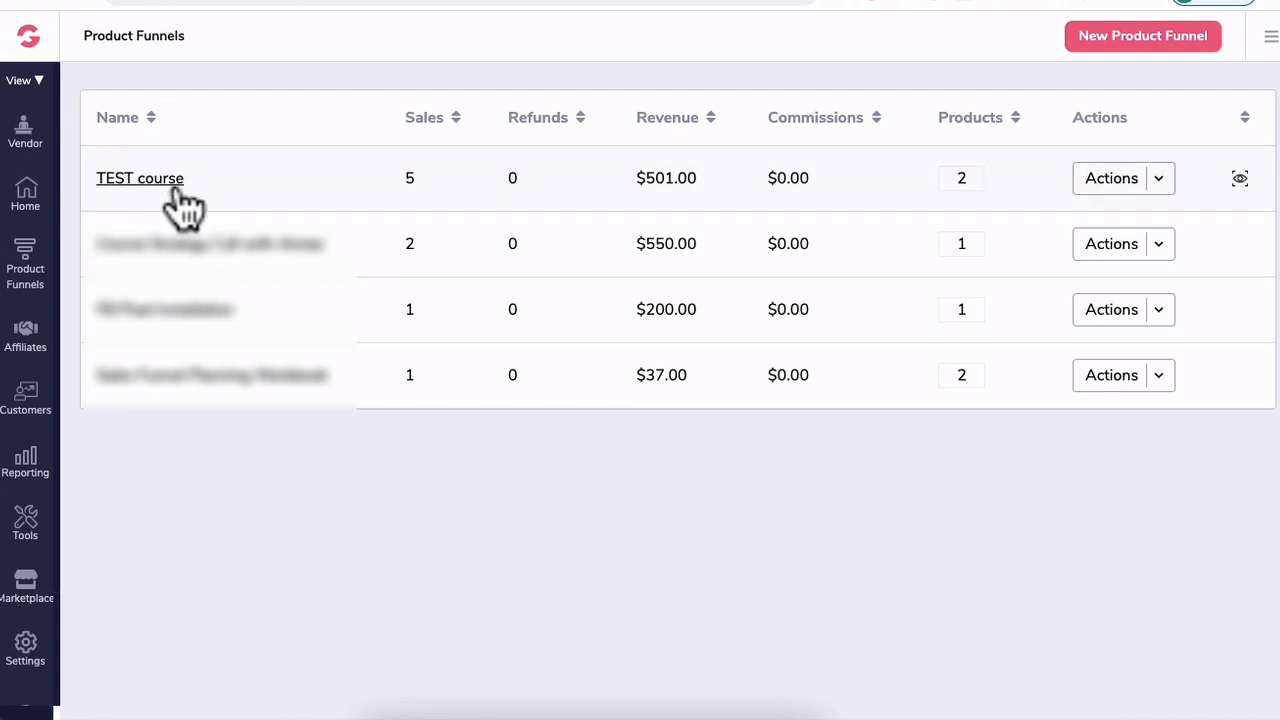
click(1124, 178)
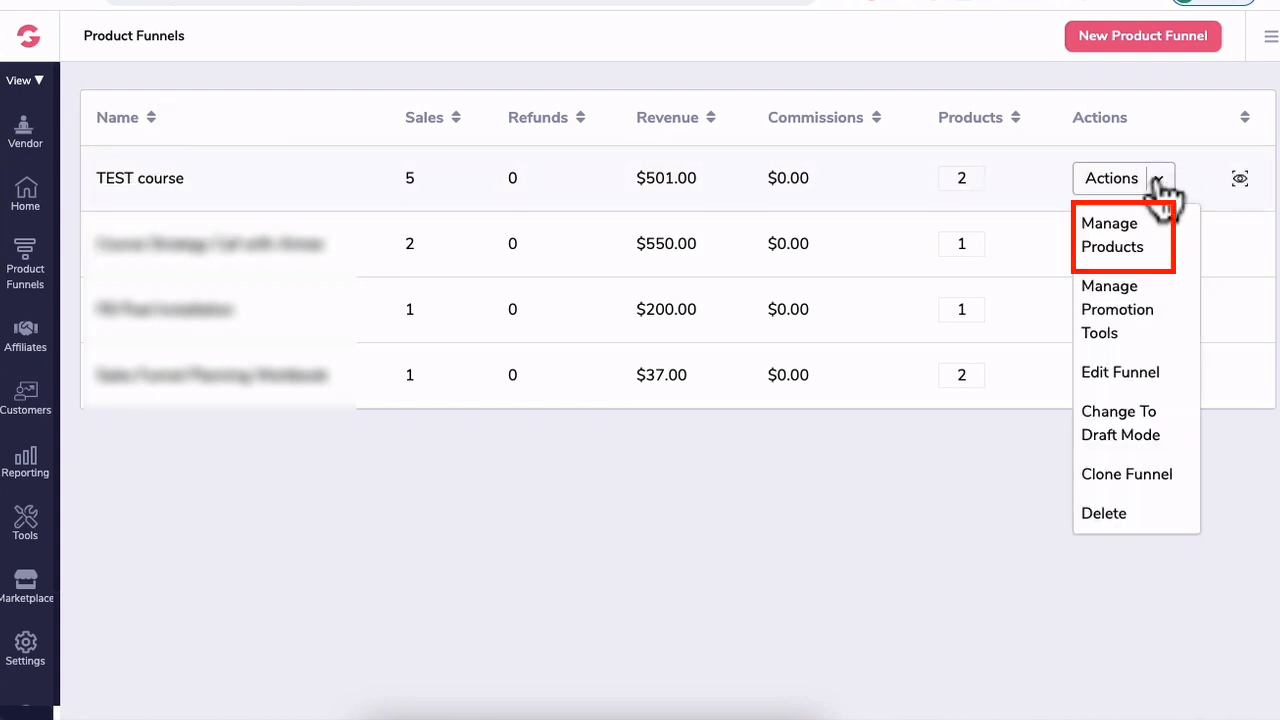
click(1112, 234)
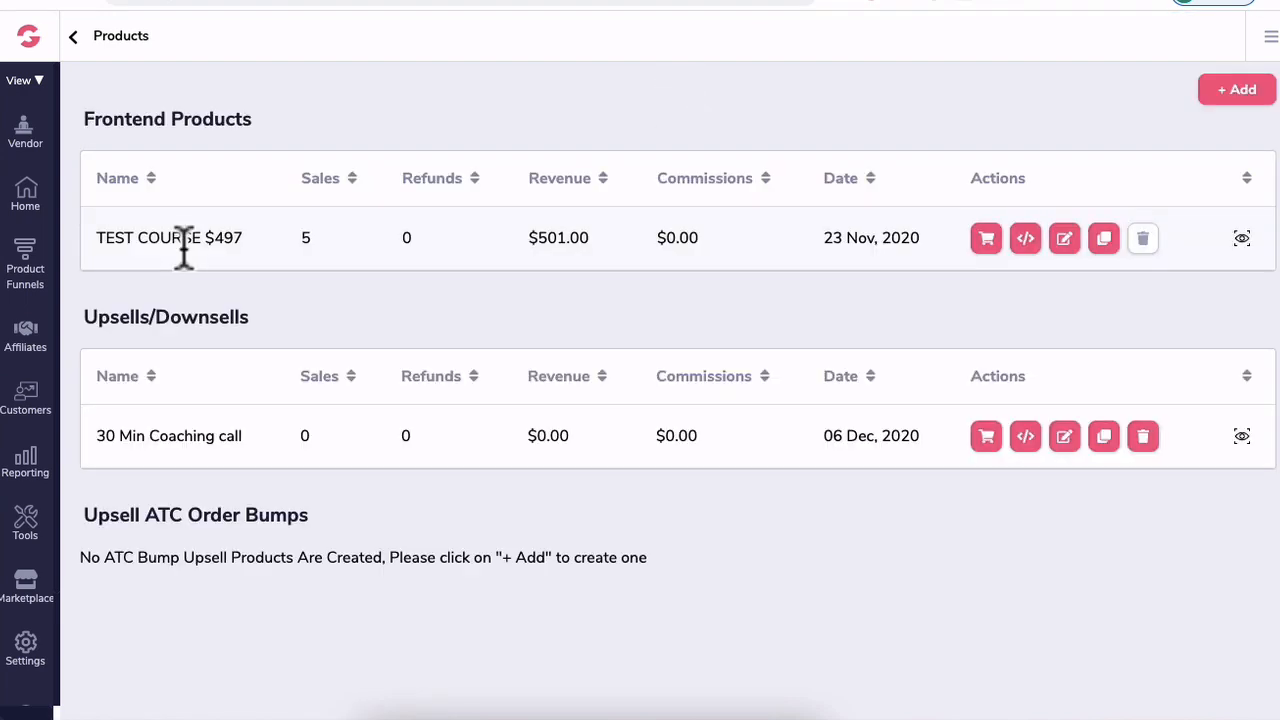
mouse_move(204, 280)
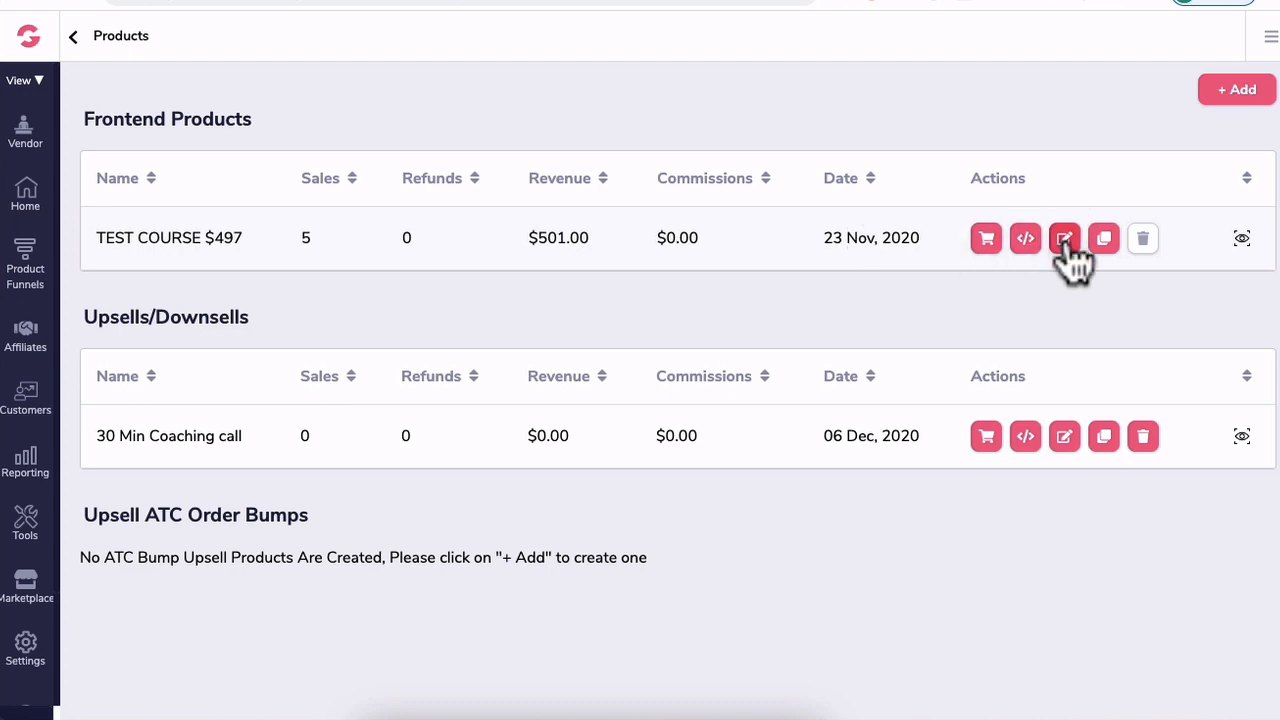
- Edit TEST COURSE $497 and view its Setup Gateways list on the Gateways step
click(1064, 238)
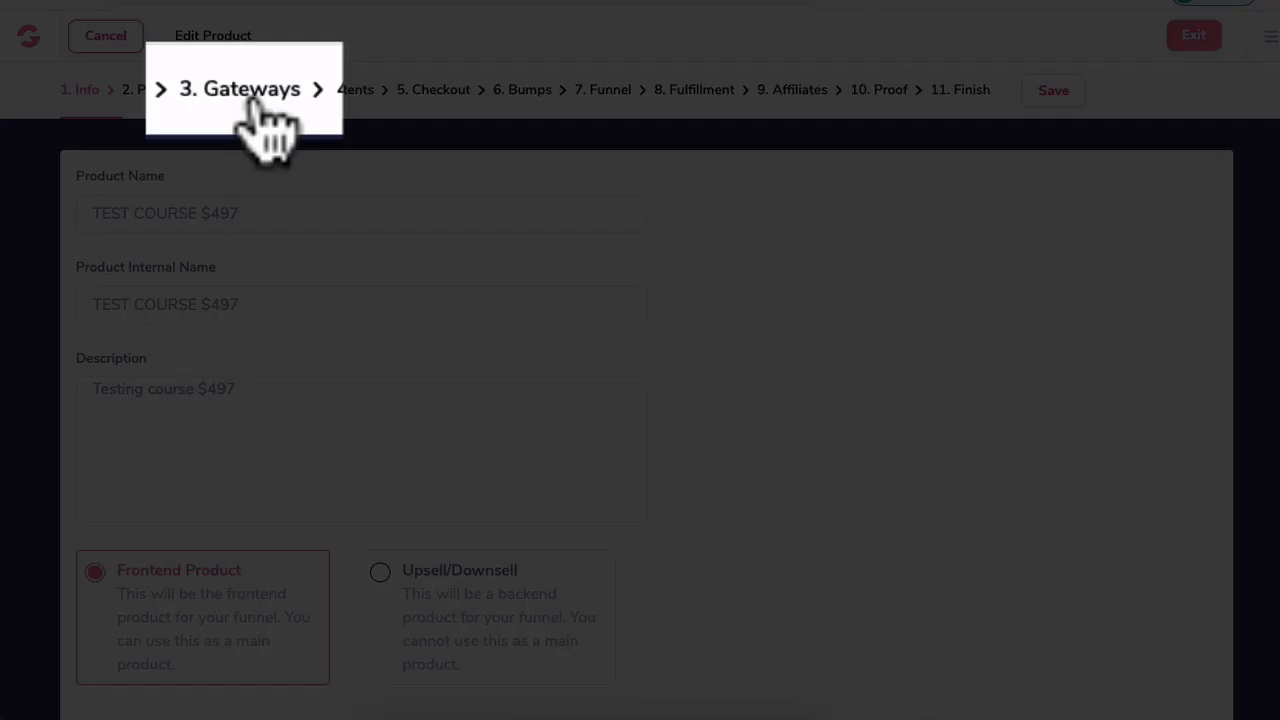
click(240, 88)
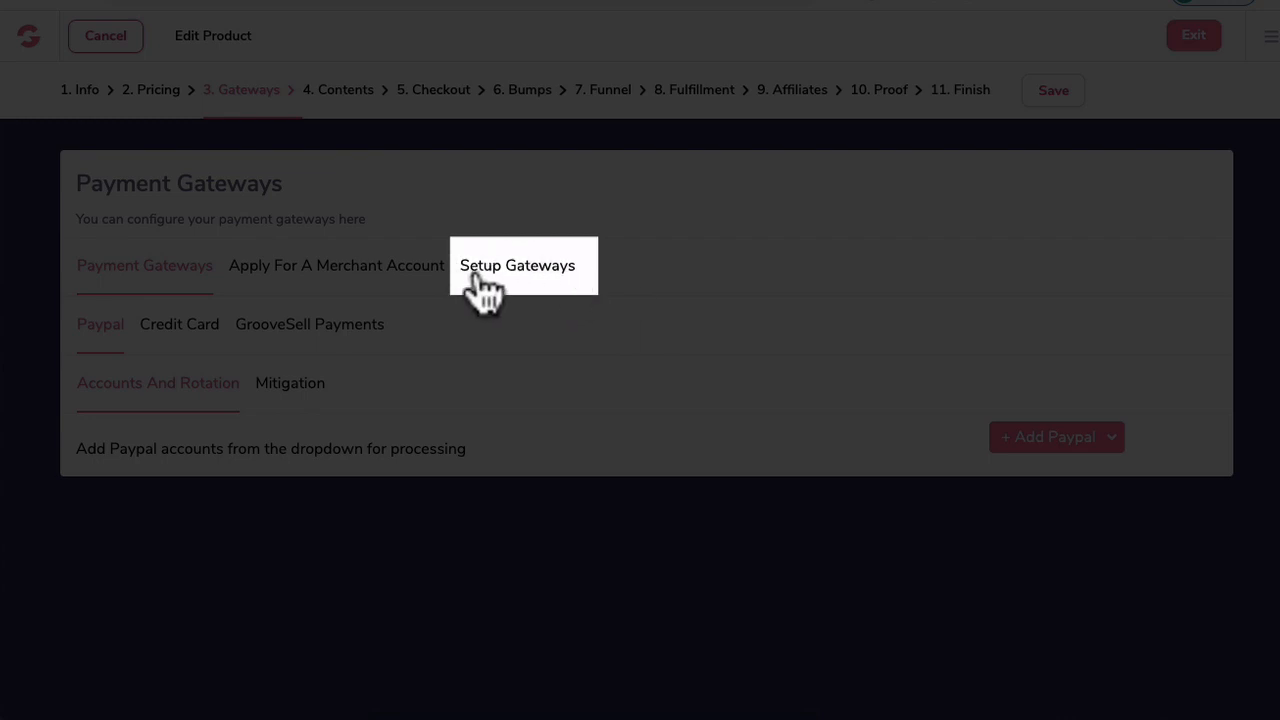
click(516, 264)
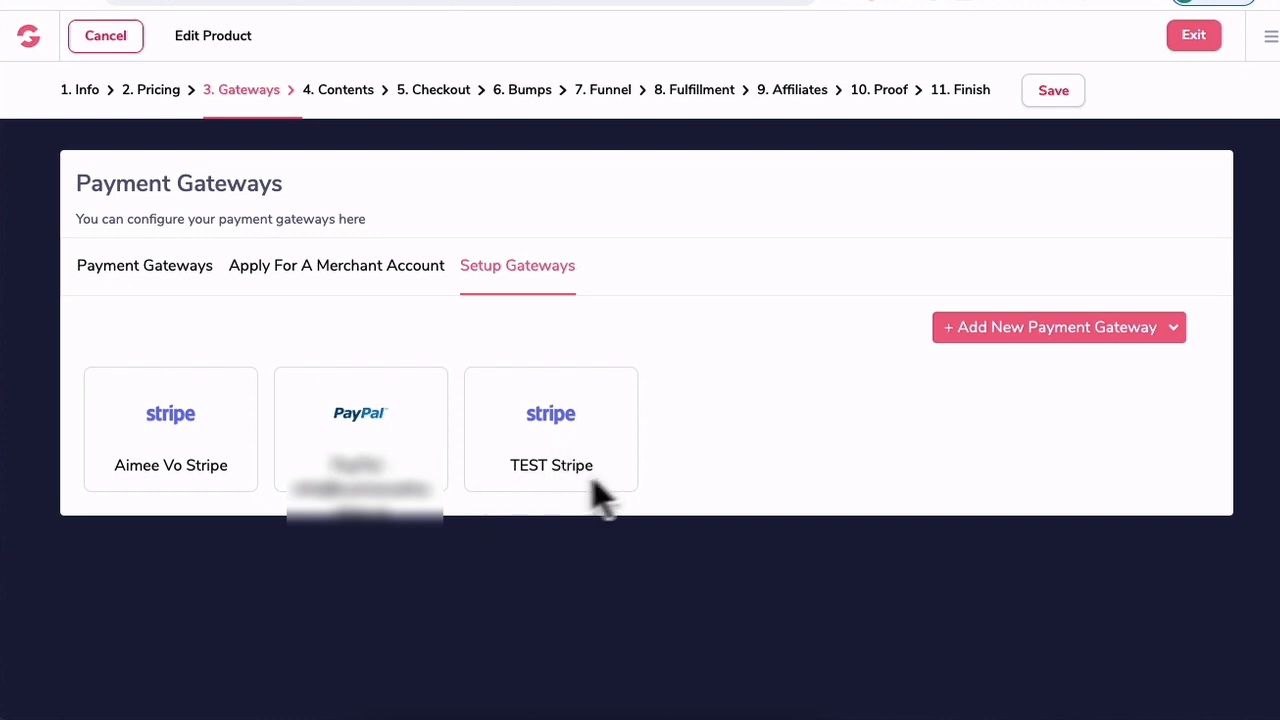
mouse_move(900, 358)
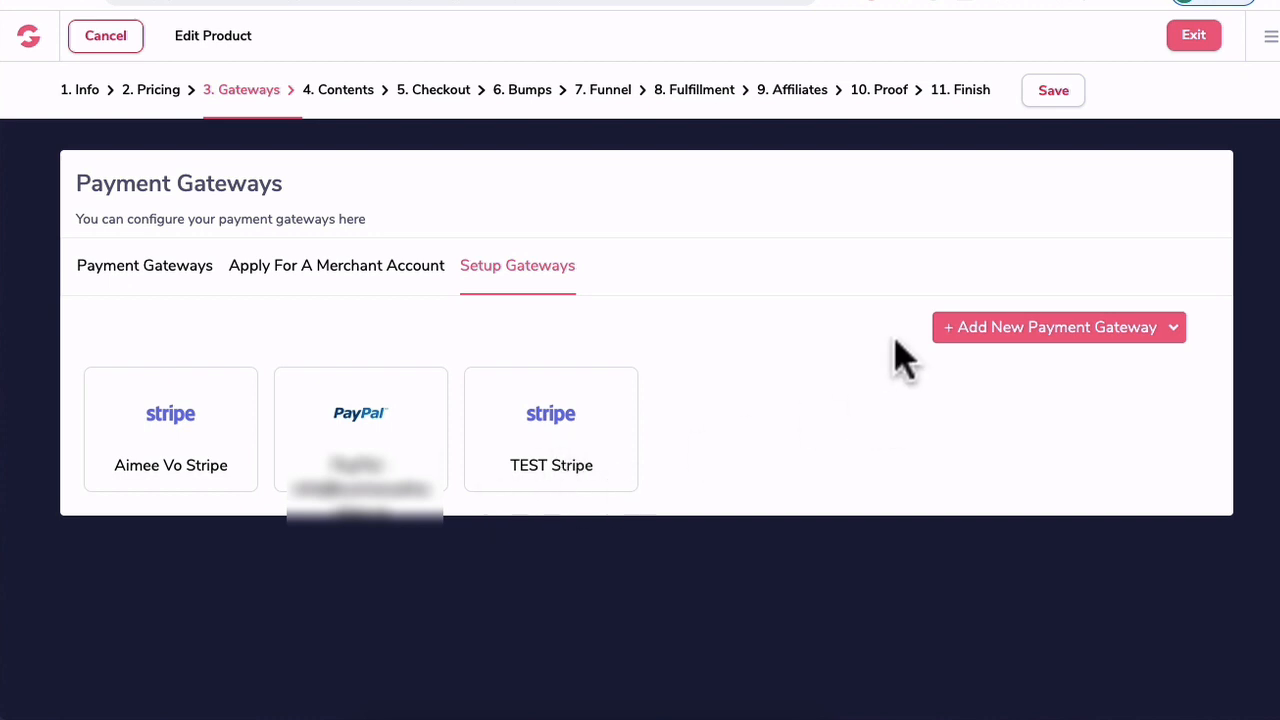
- Start adding a new Stripe payment gateway named 'TEST Stripe'
click(1058, 328)
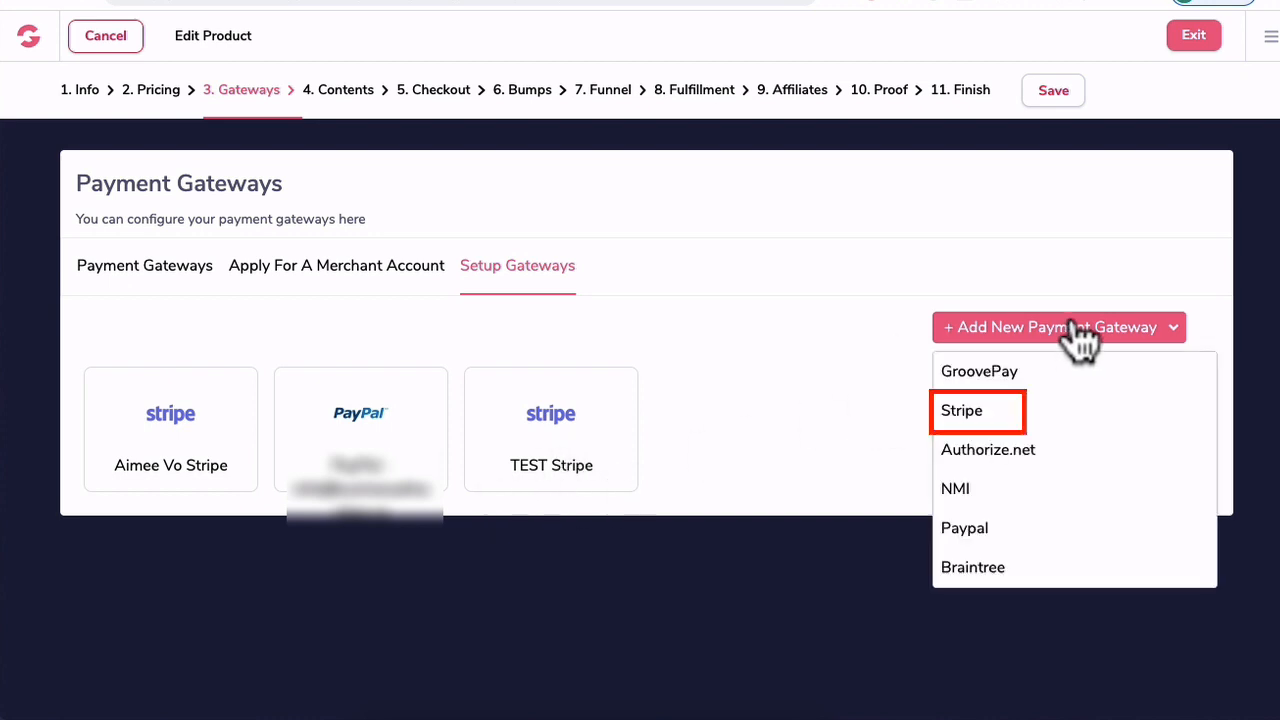
click(960, 410)
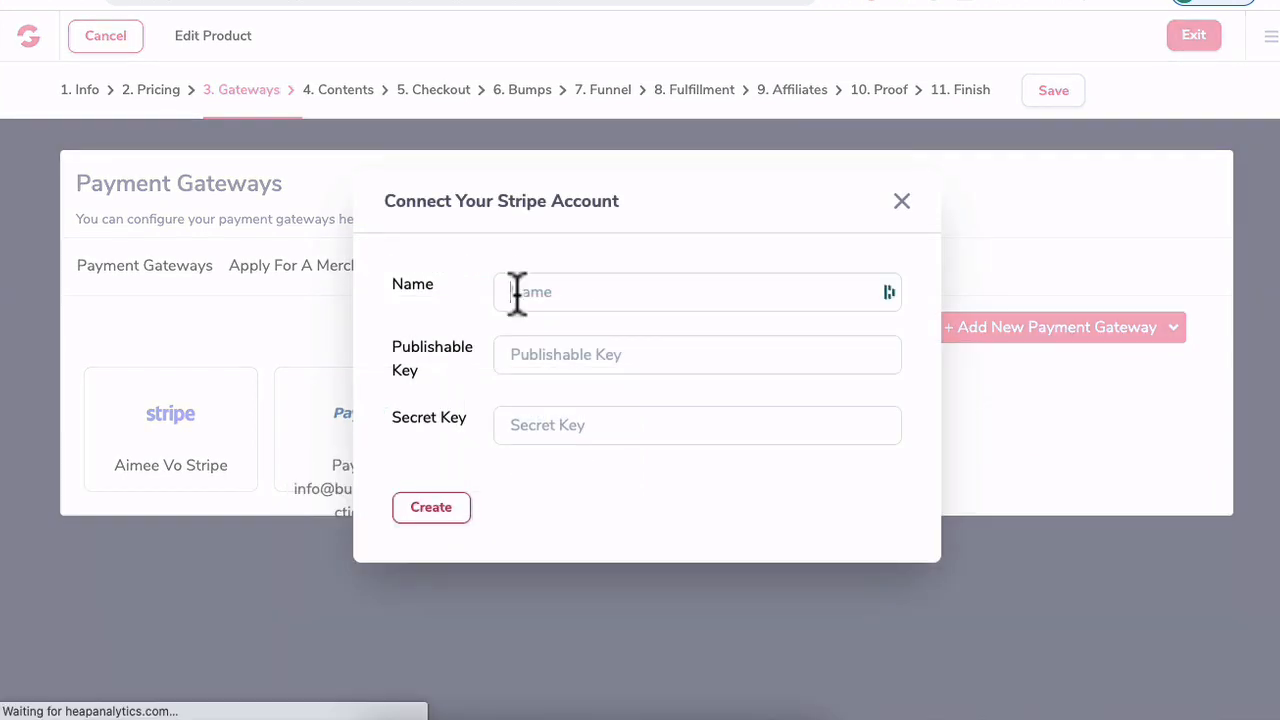
text(TEST Stripe)
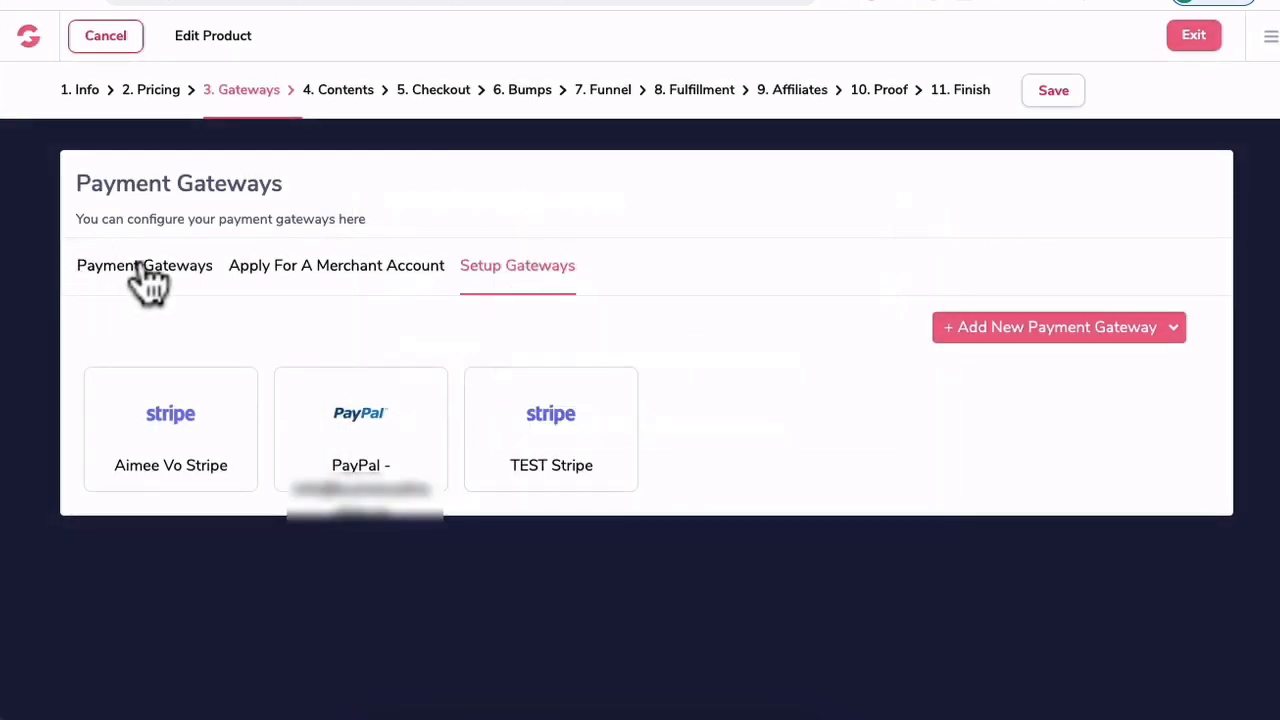
- Add TEST Stripe as the product's credit card gateway at weight 100
click(144, 264)
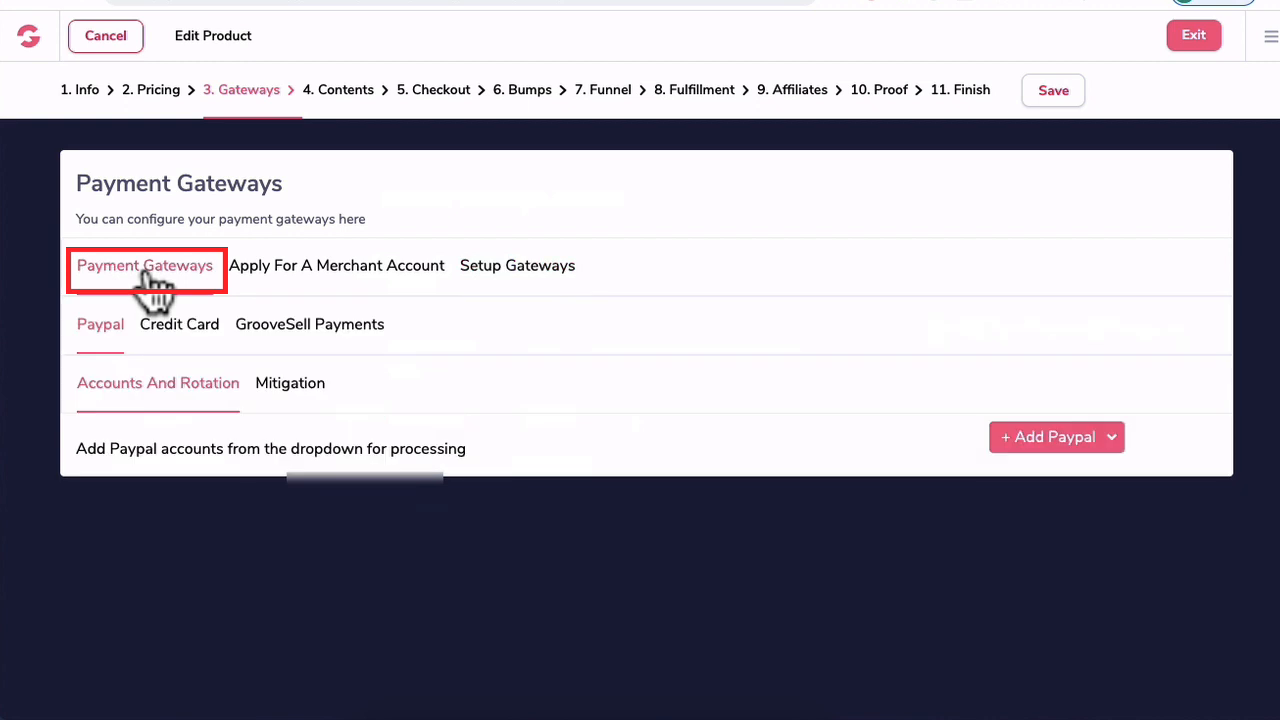
click(180, 324)
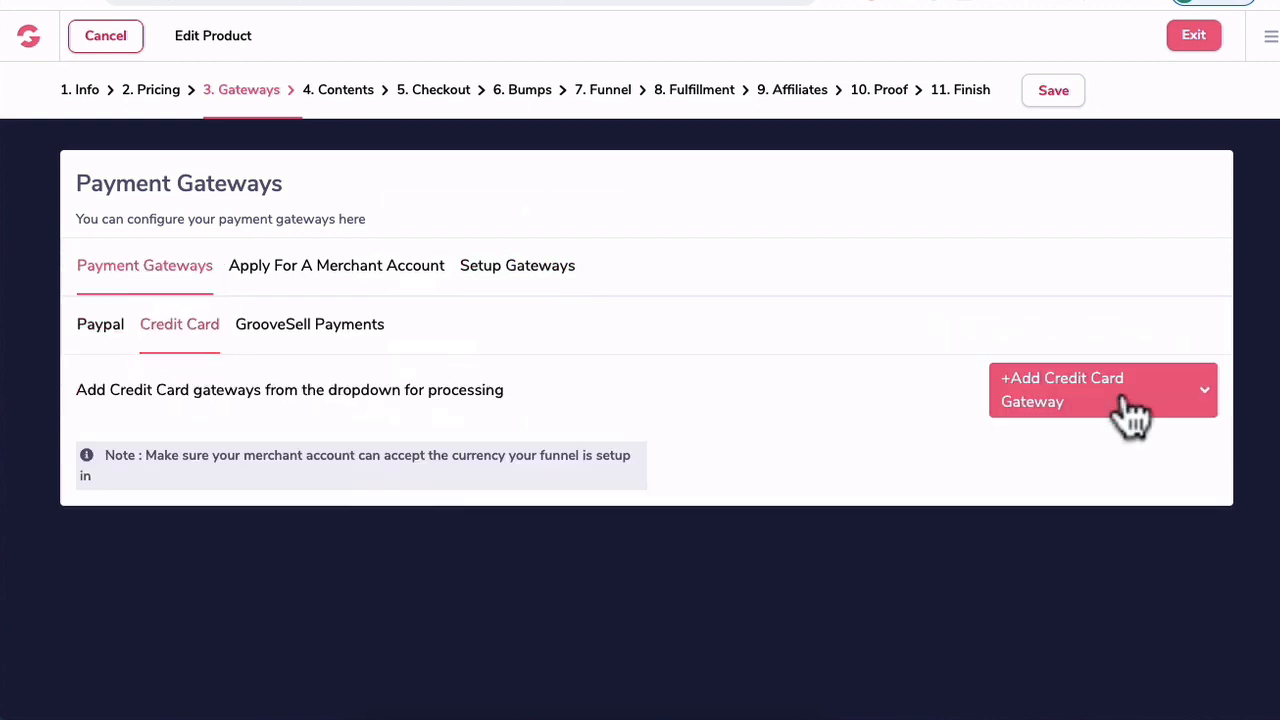
click(1100, 388)
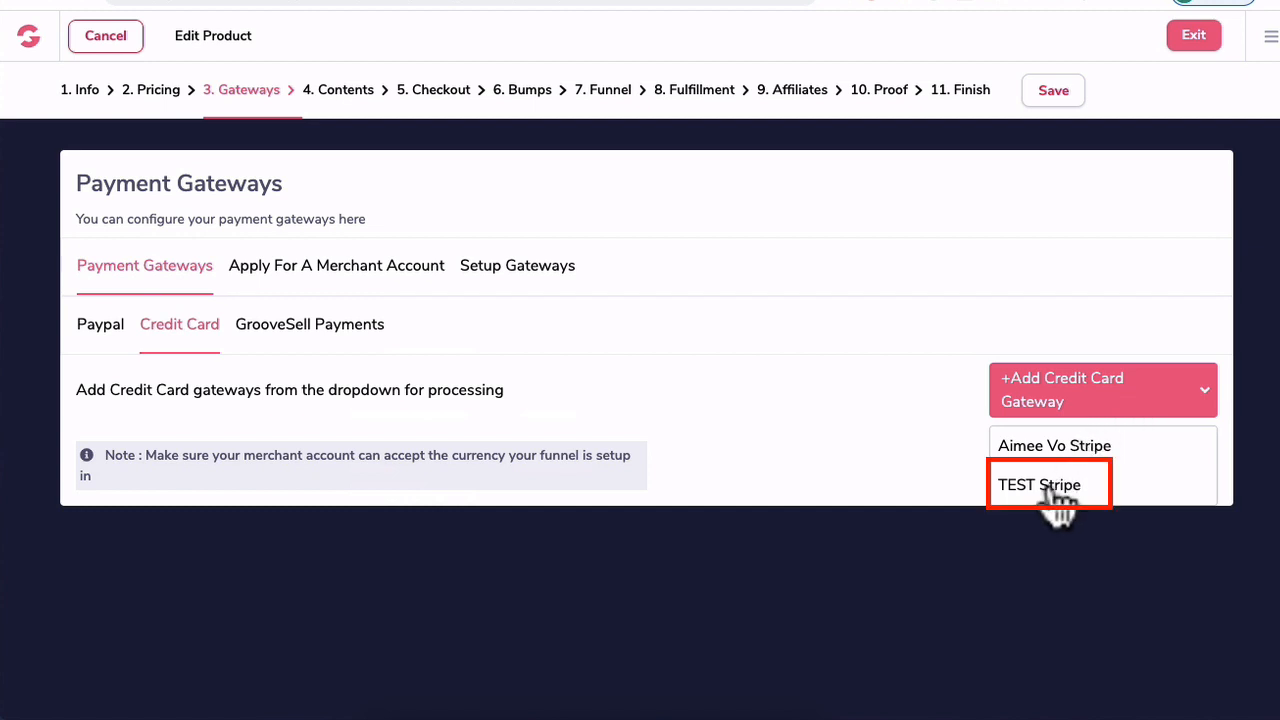
click(1038, 486)
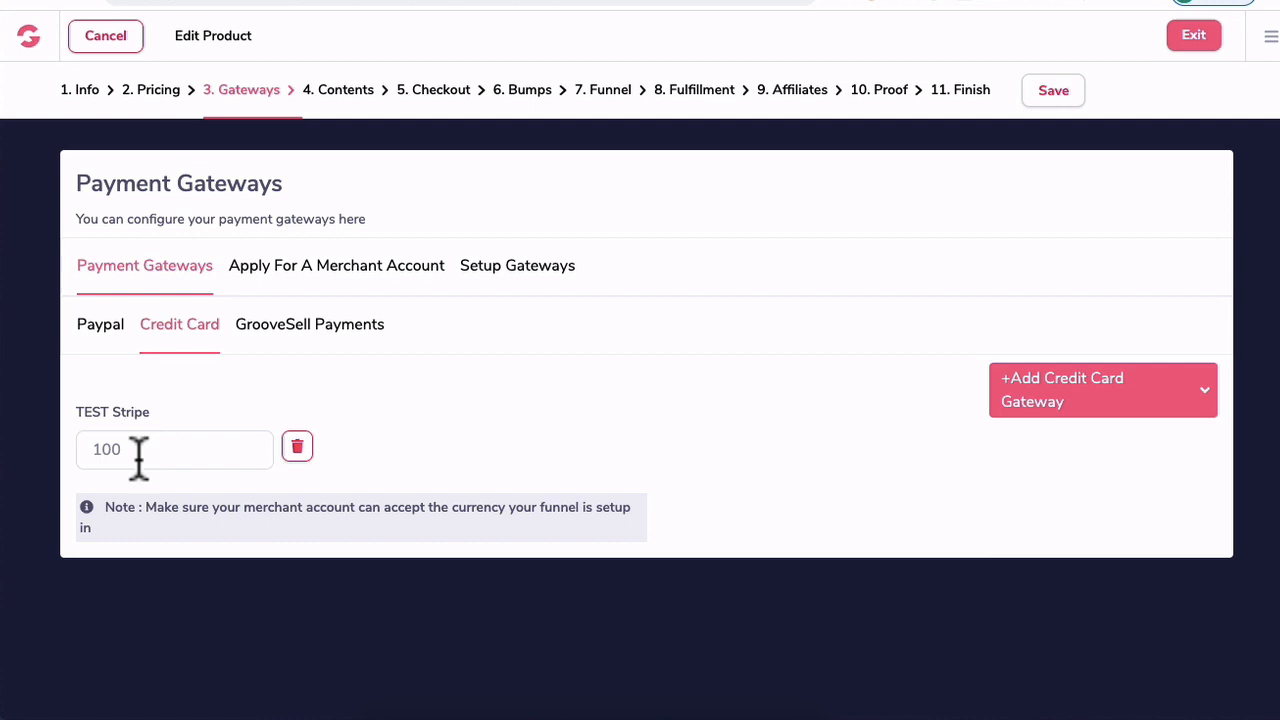
- Save the product's gateway settings and exit the product editor
click(1052, 90)
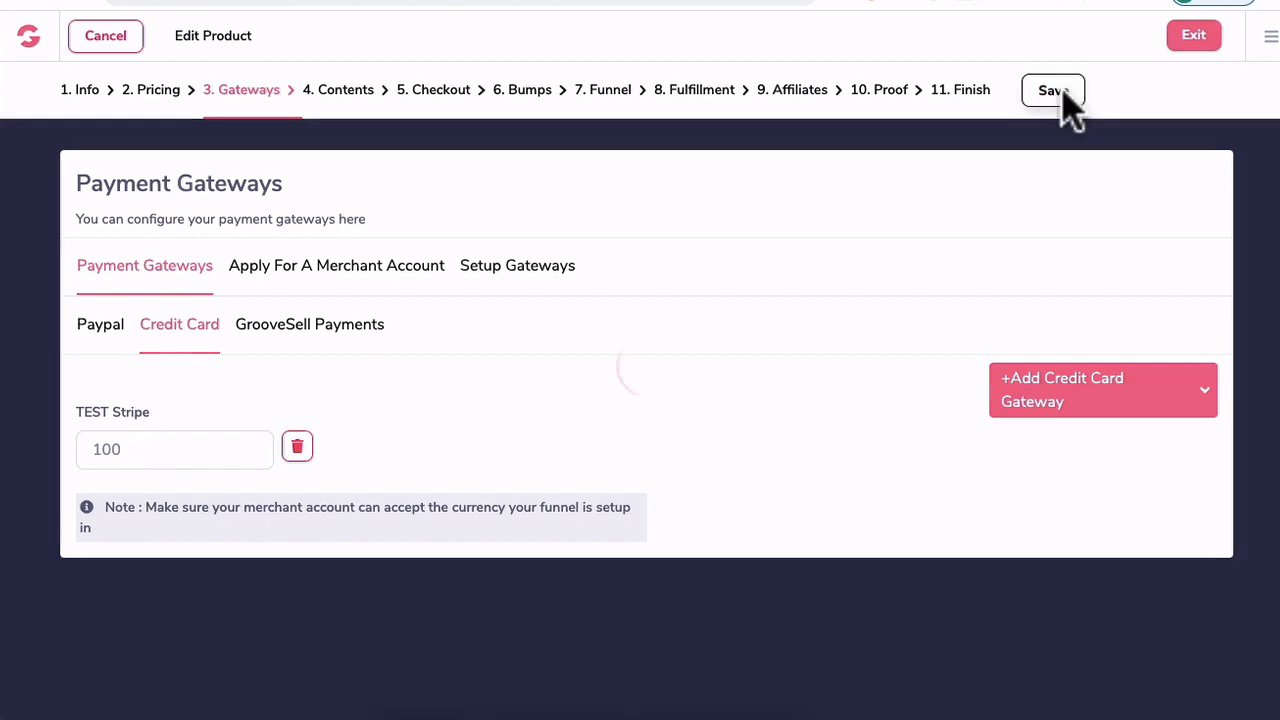
click(1052, 90)
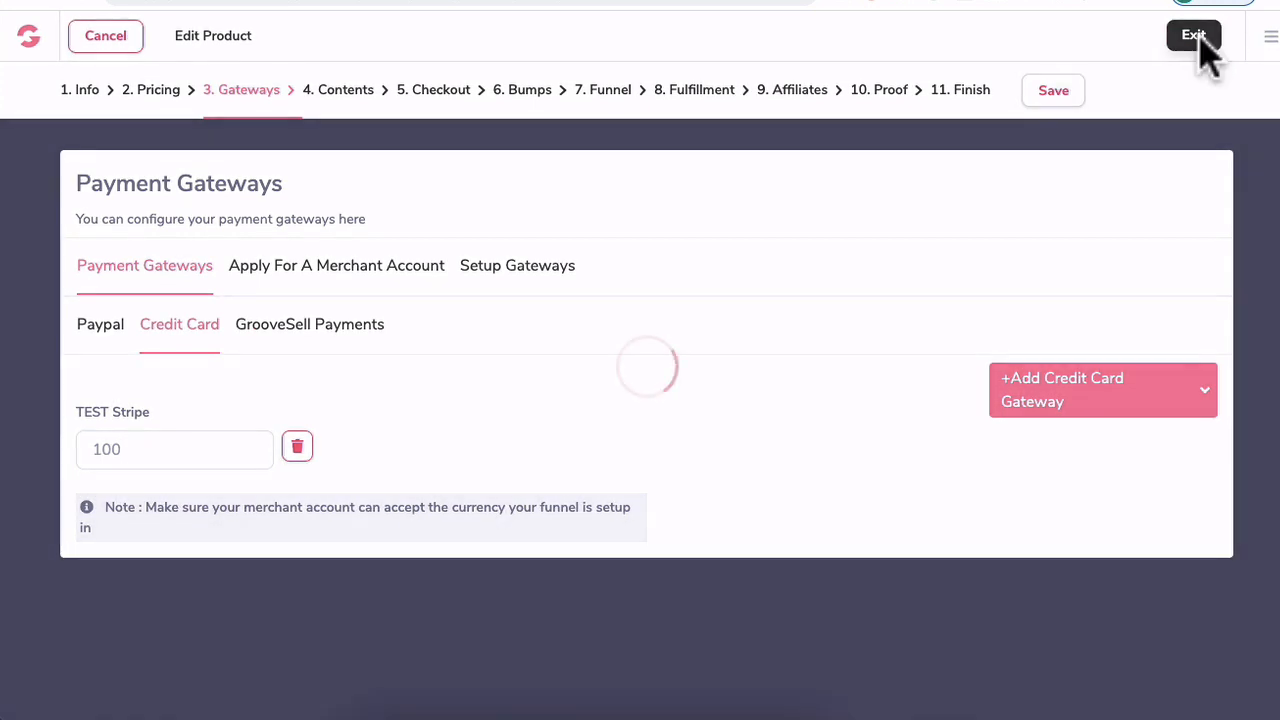
click(1192, 36)
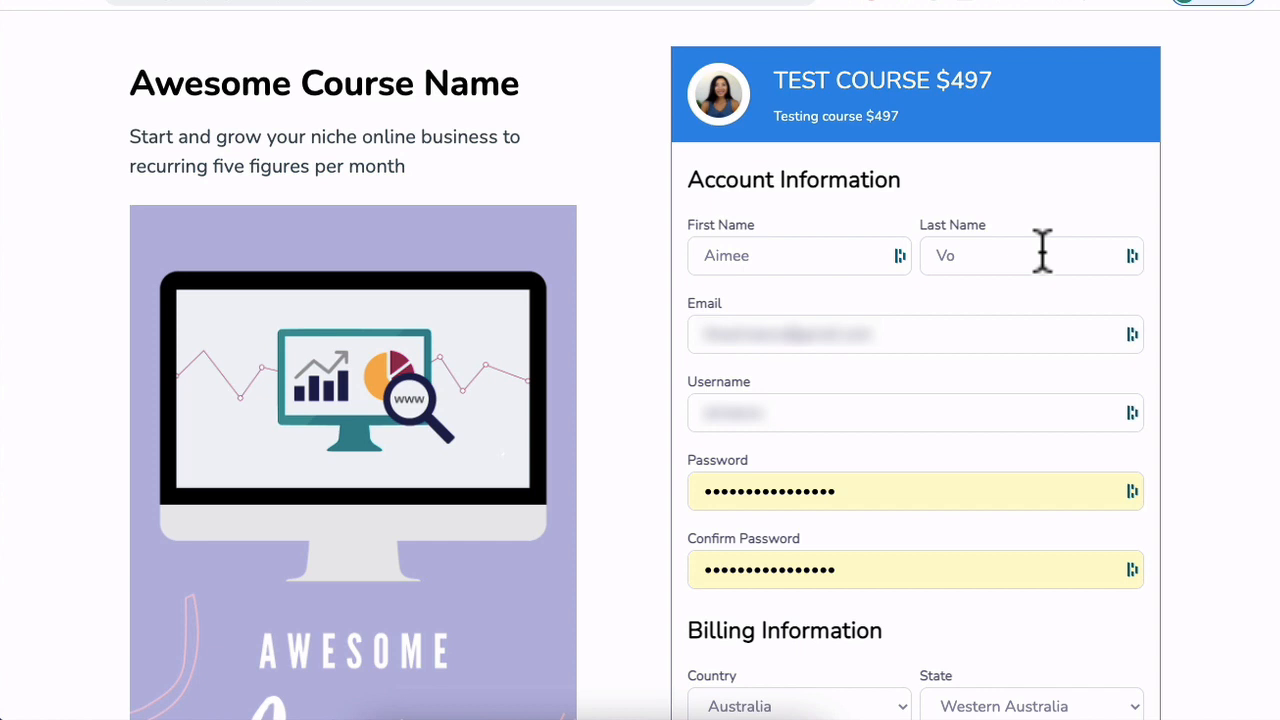
- Enter expiry 03/24, CVC 567 and ZIP for the 4242 test card and complete the $497 purchase
scroll(down, 3)
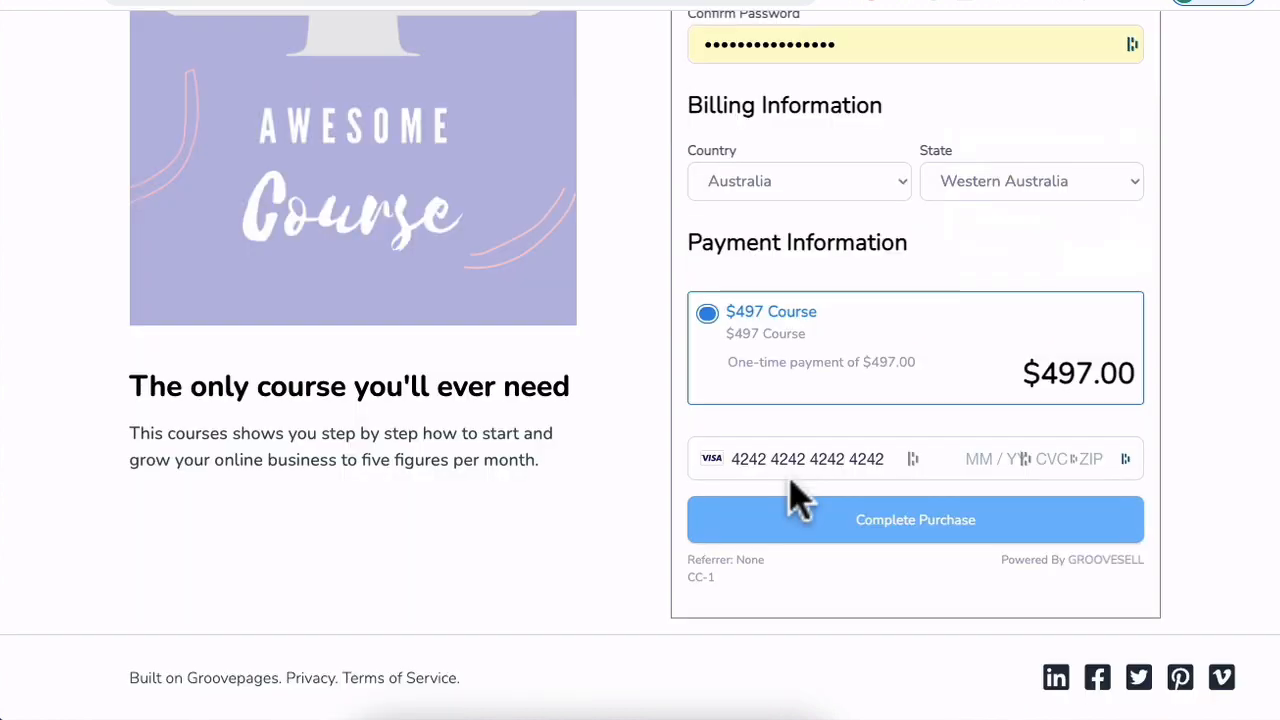
click(800, 458)
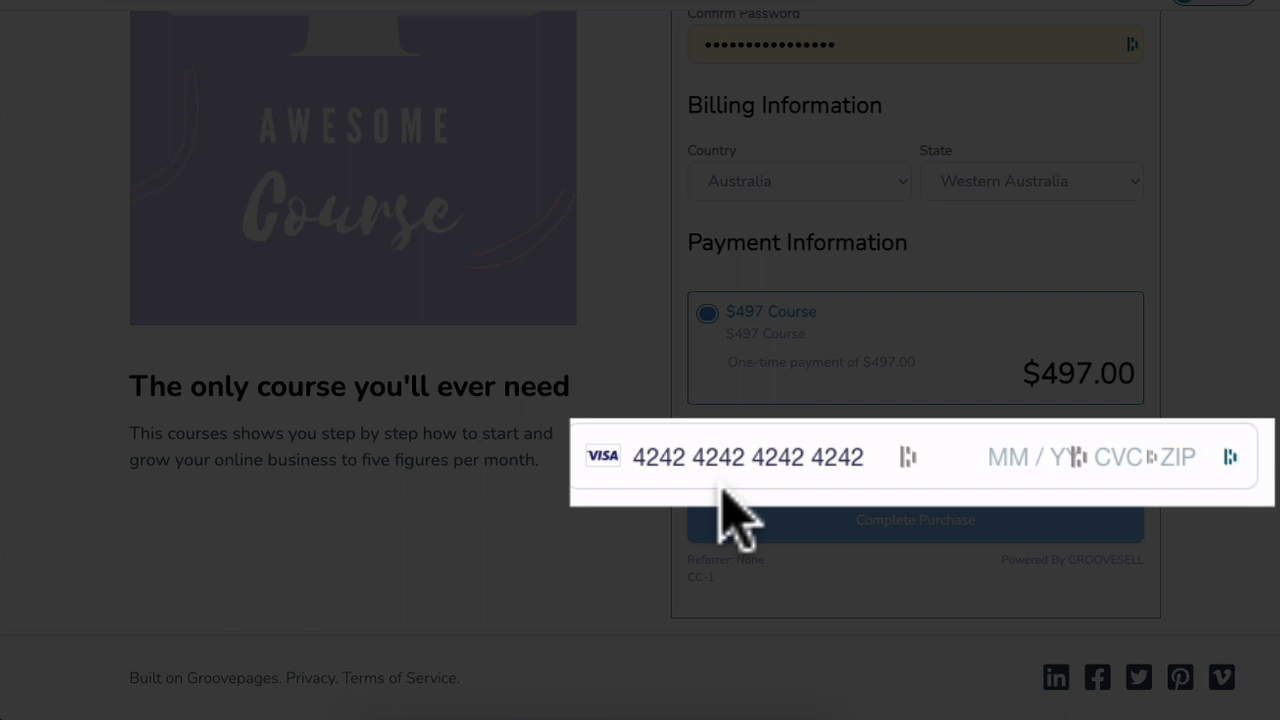
mouse_move(736, 490)
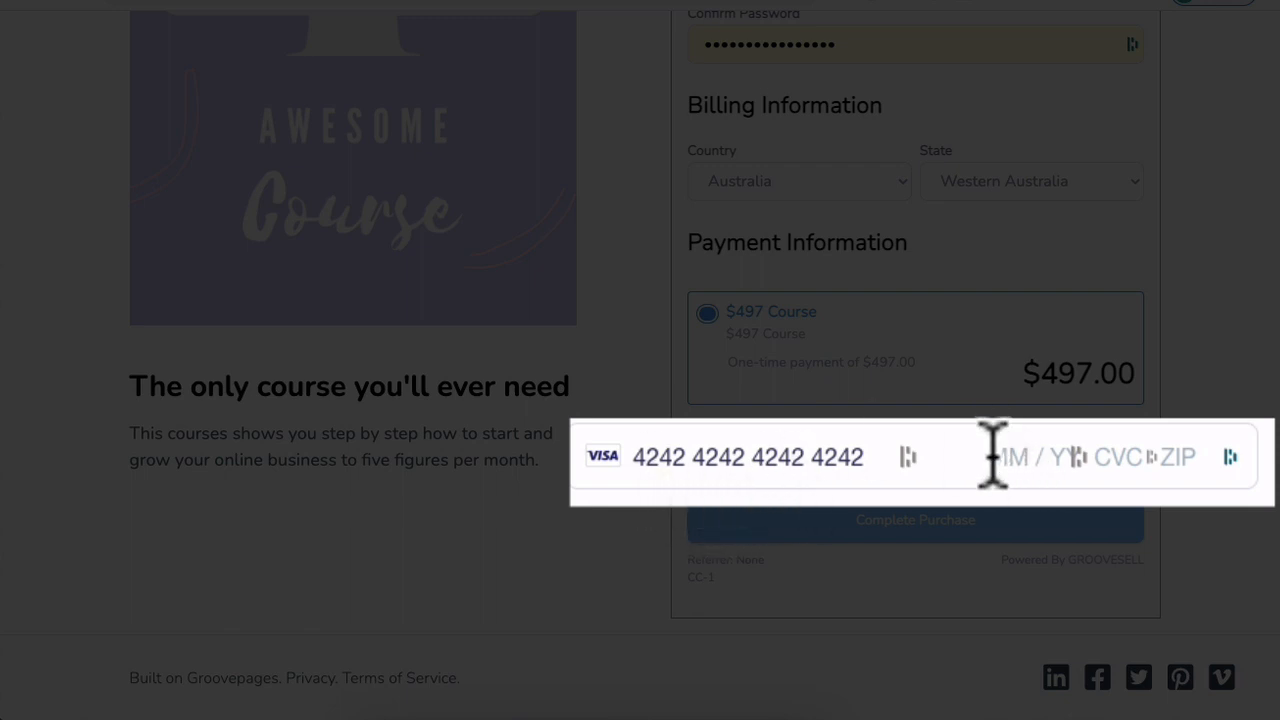
text(0)
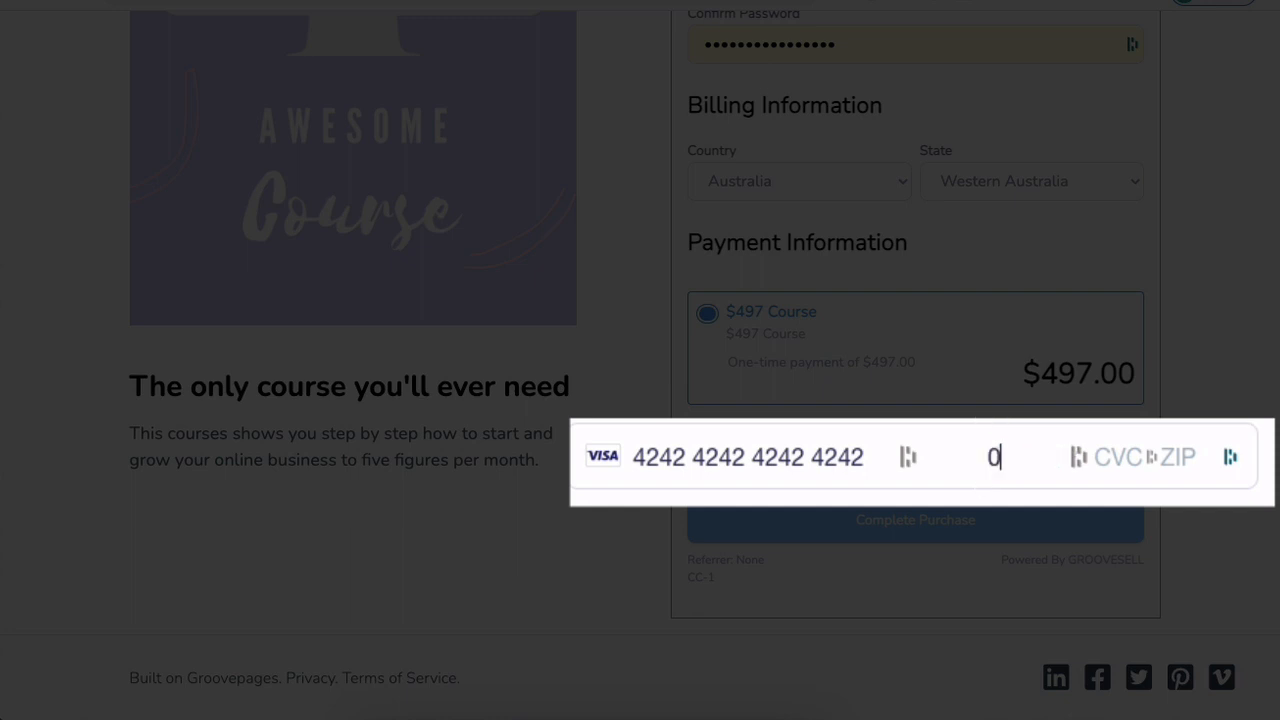
text(3 /)
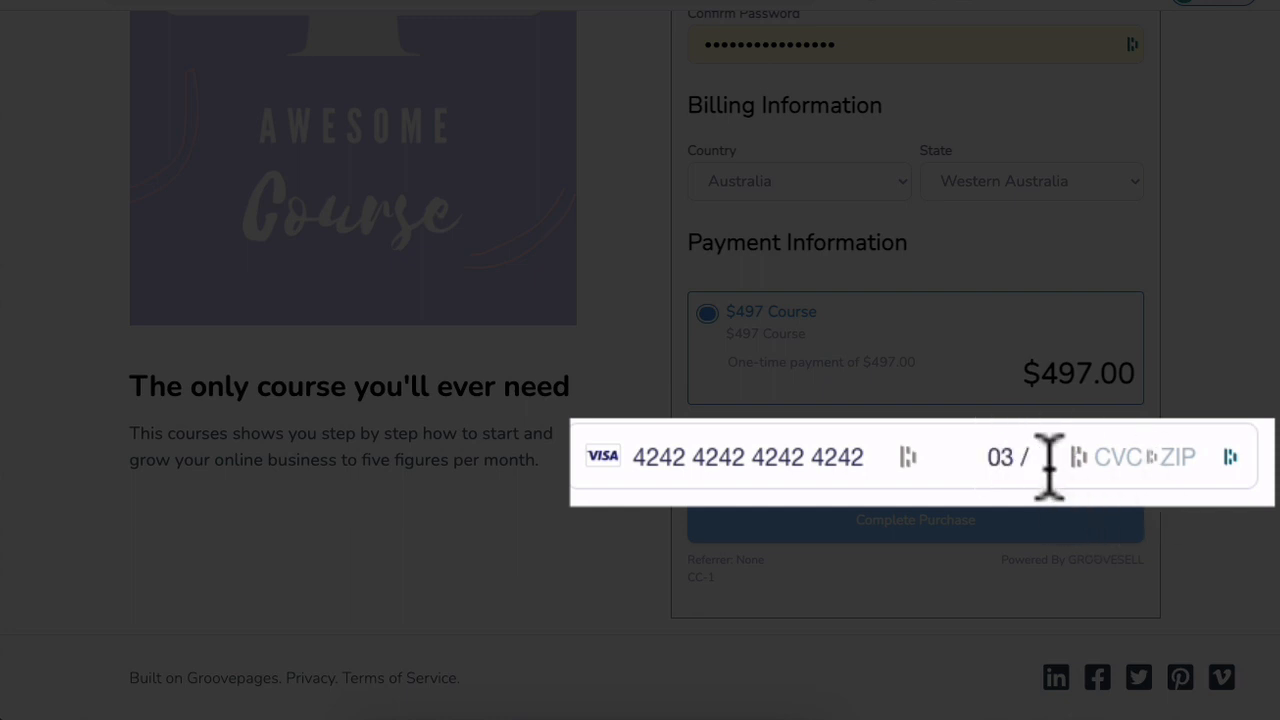
text(24)
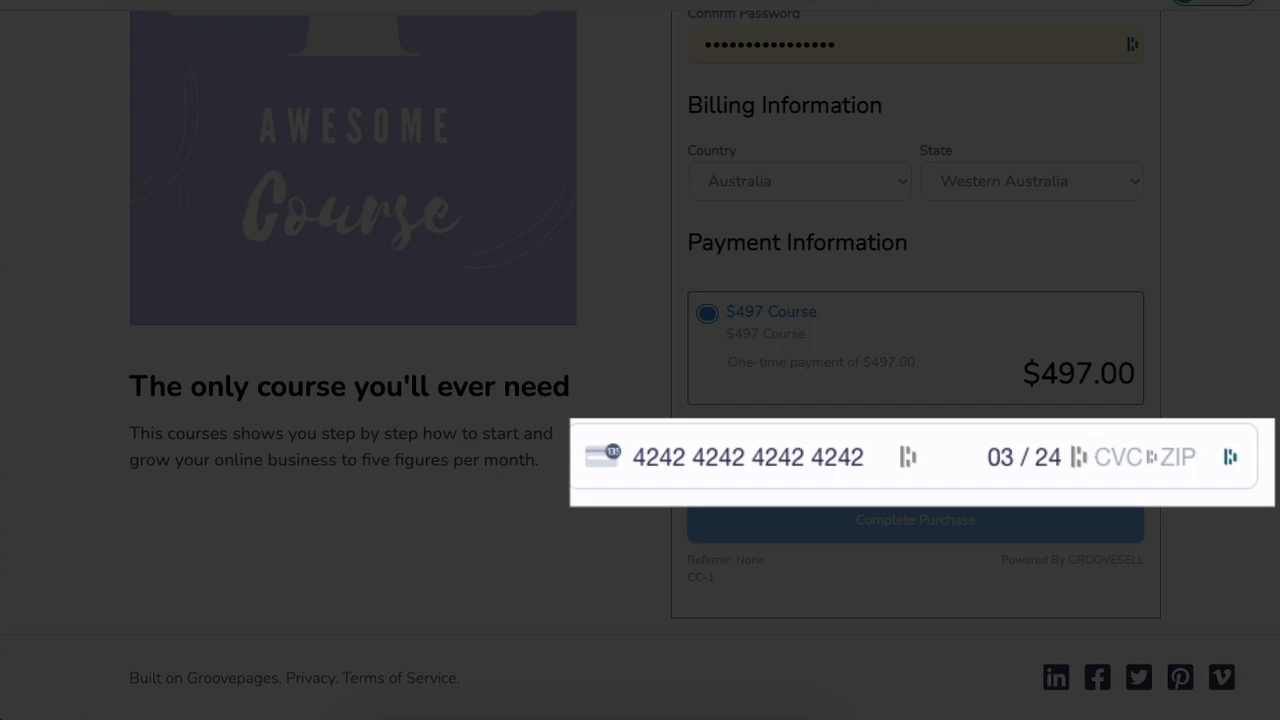
text(567)
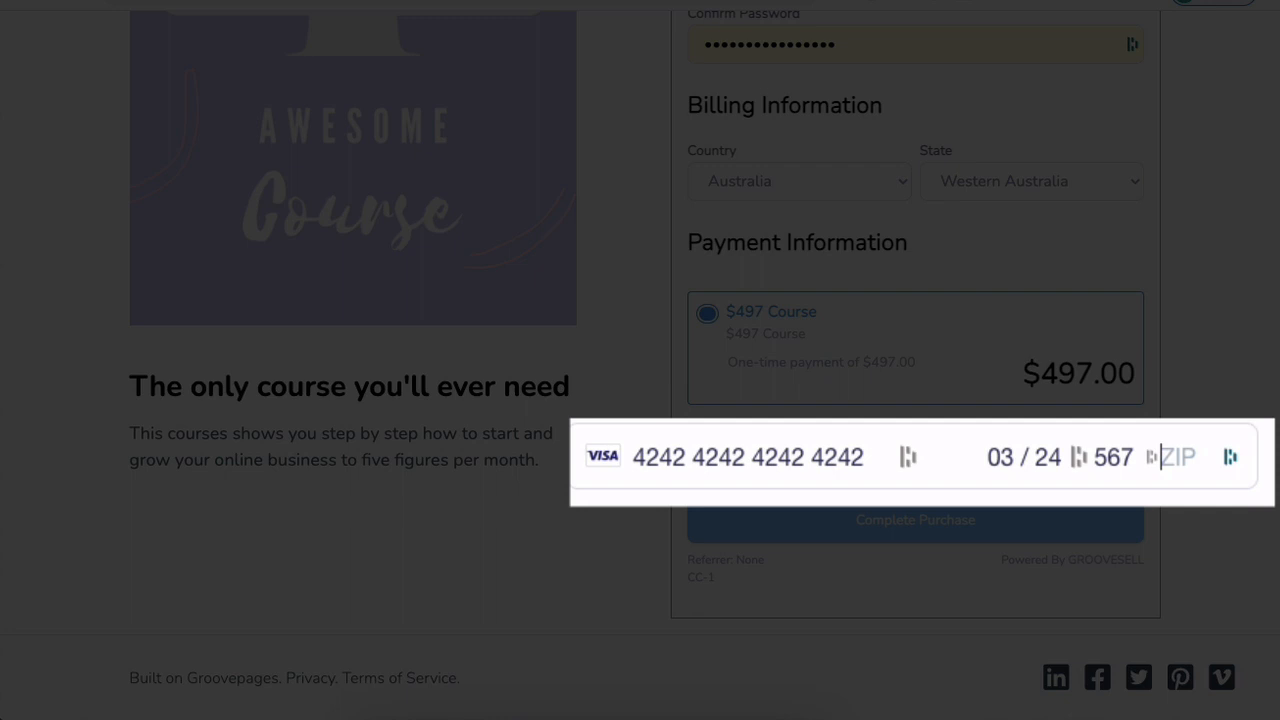
text(34297)
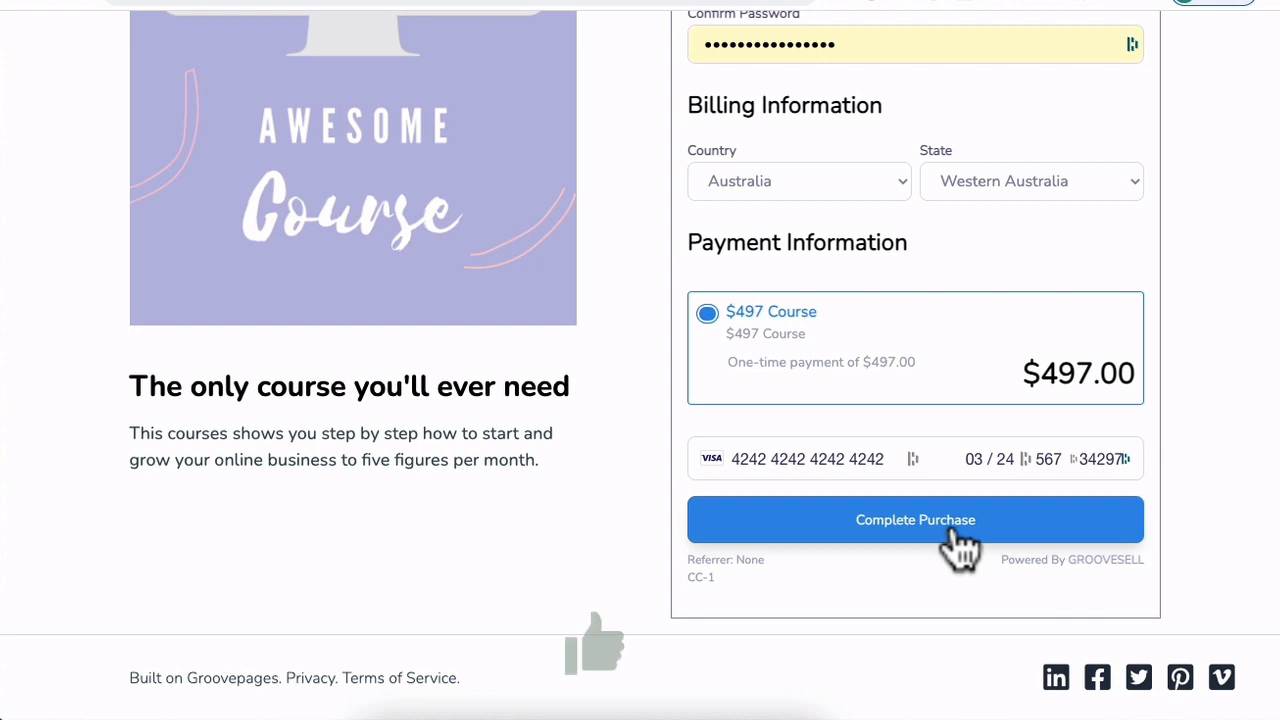
click(914, 520)
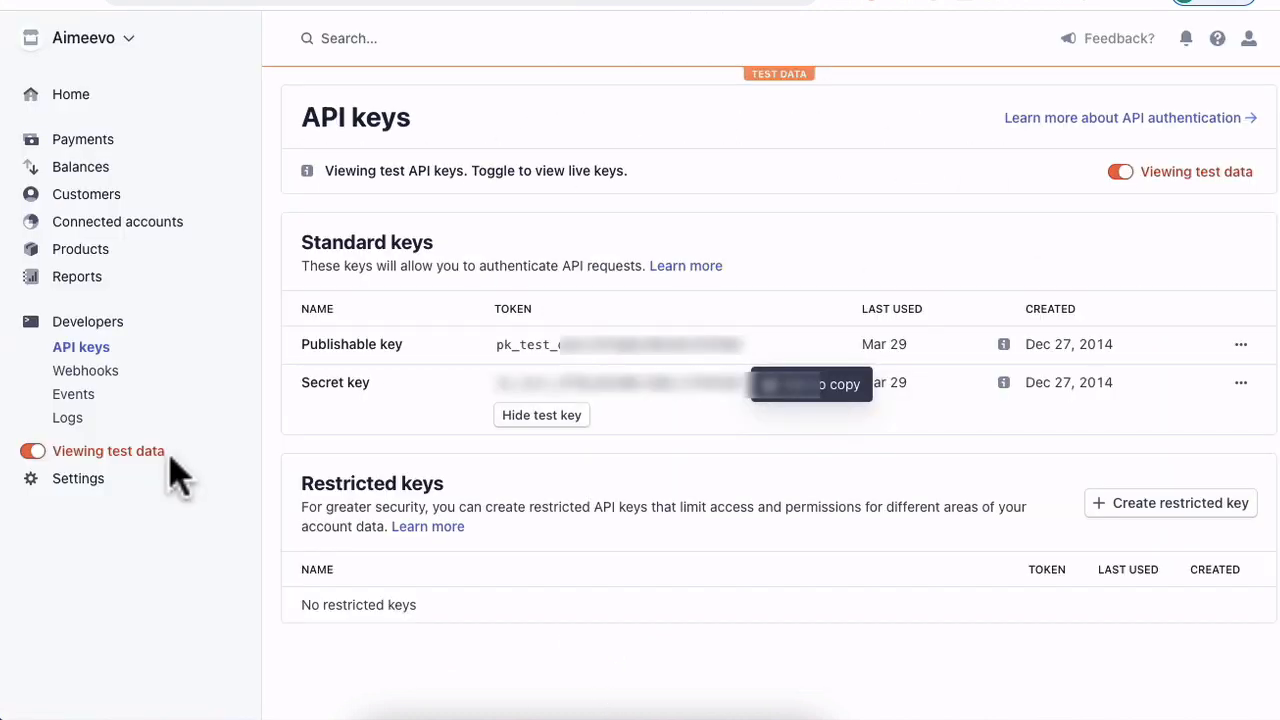
mouse_move(90, 464)
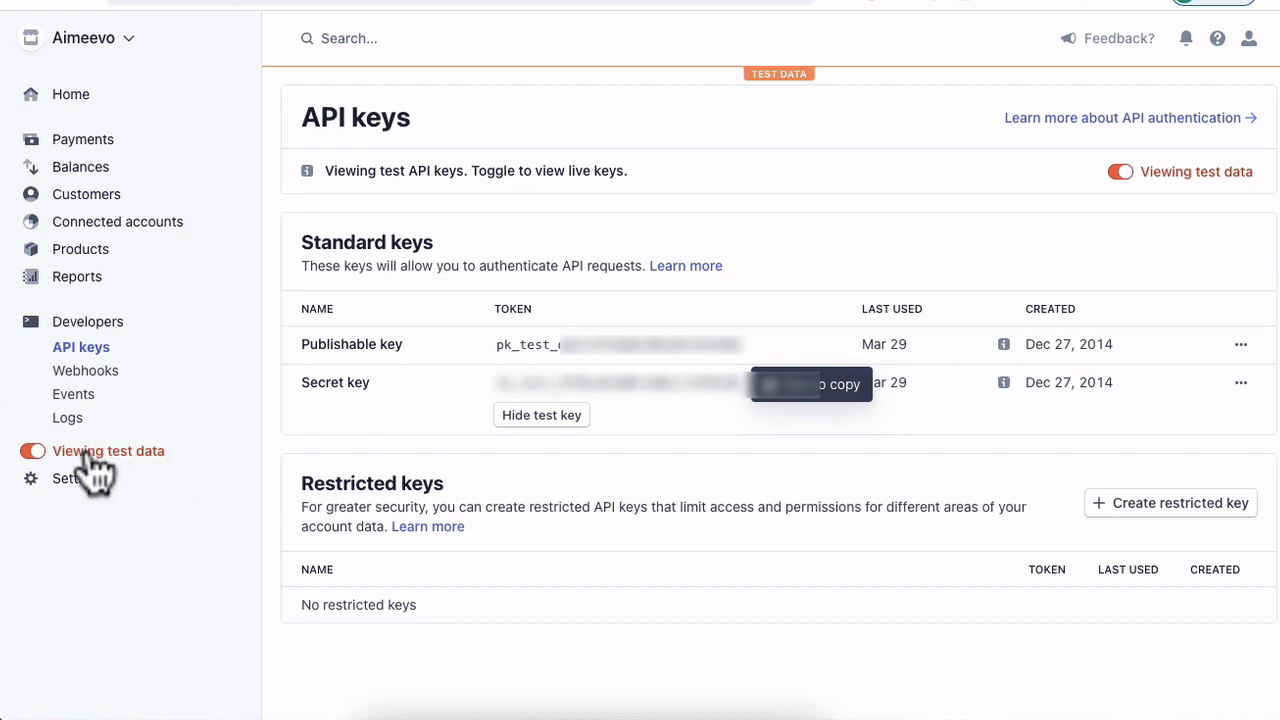
mouse_move(136, 476)
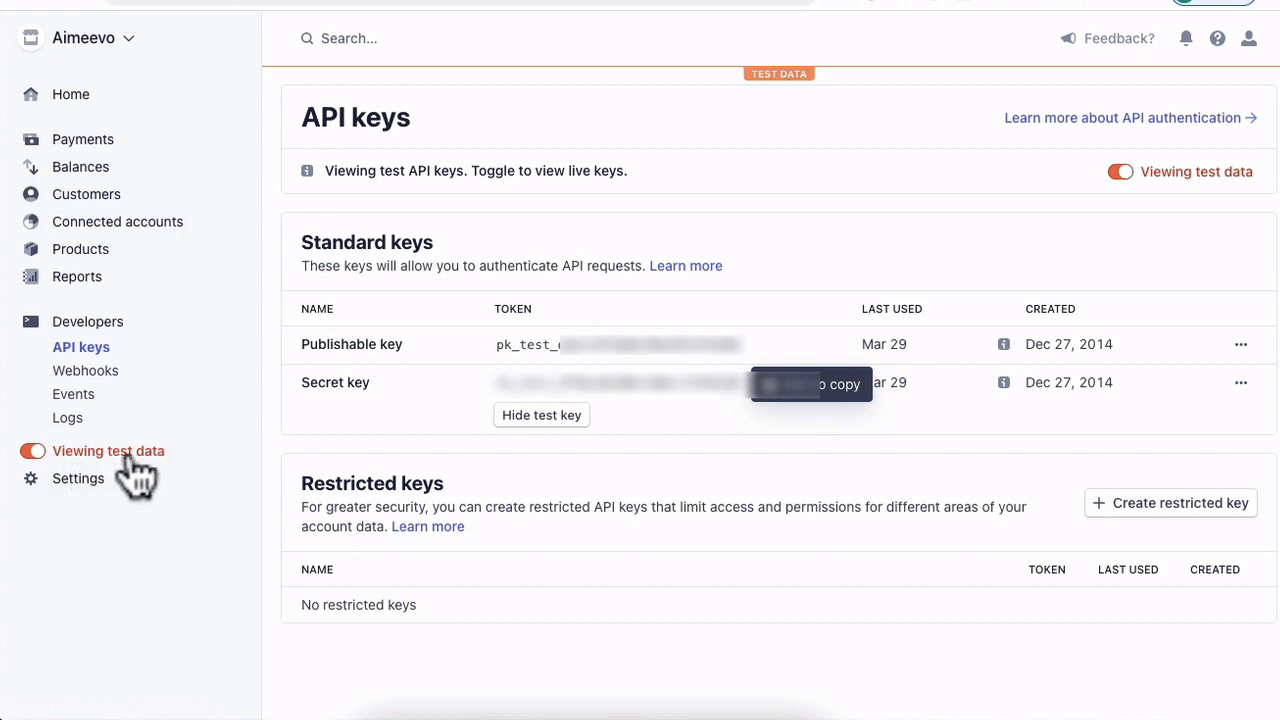
- Show the test Payments list with the succeeded $497.00 TEST COURSE charge
click(84, 140)
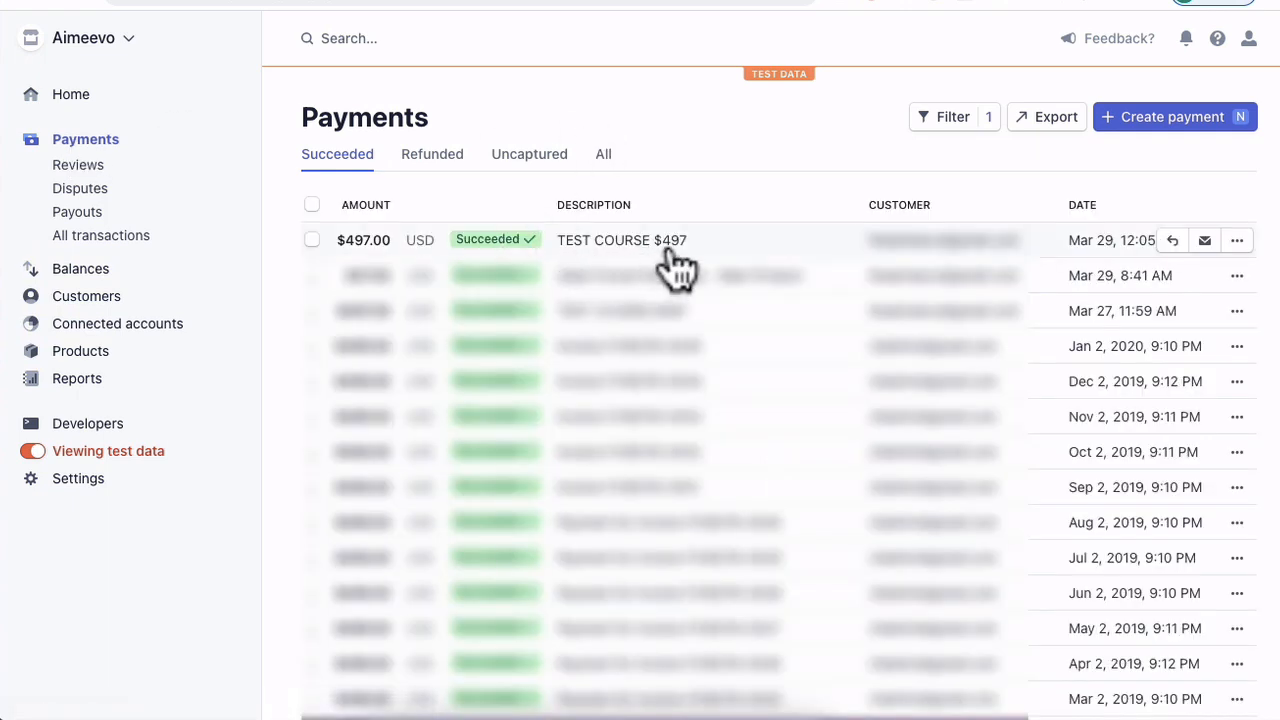
mouse_move(700, 268)
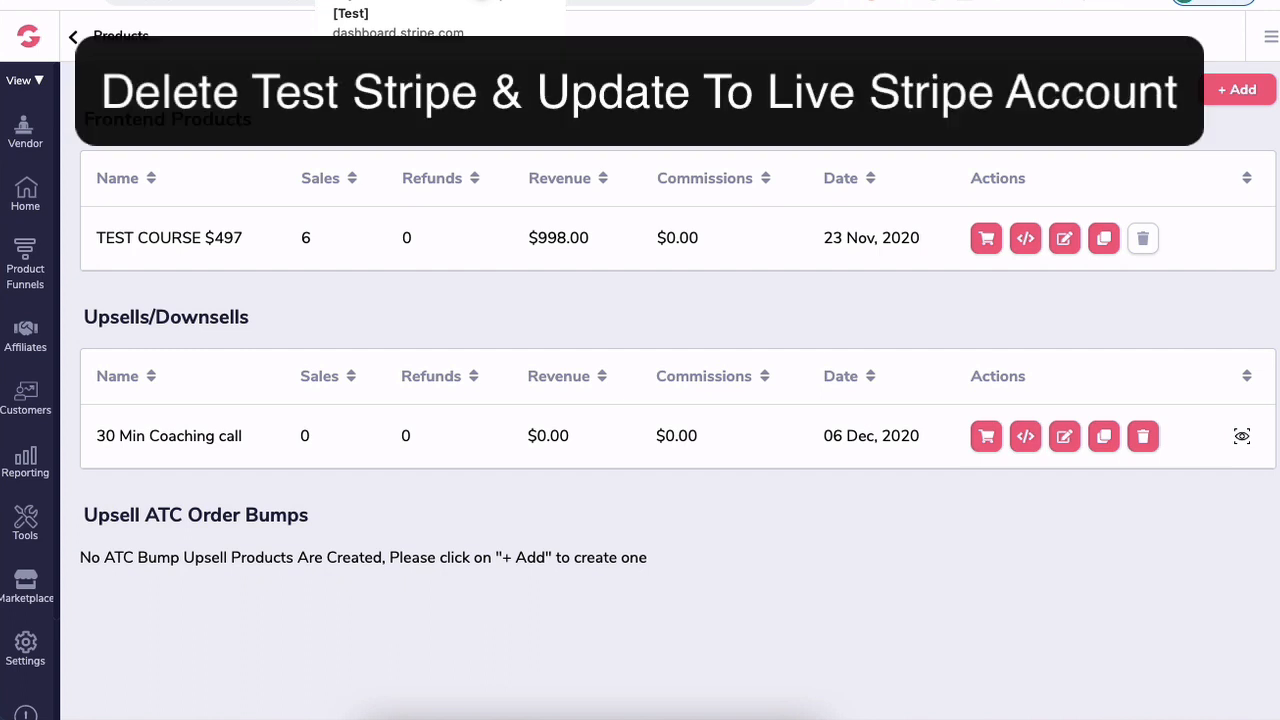
mouse_move(592, 308)
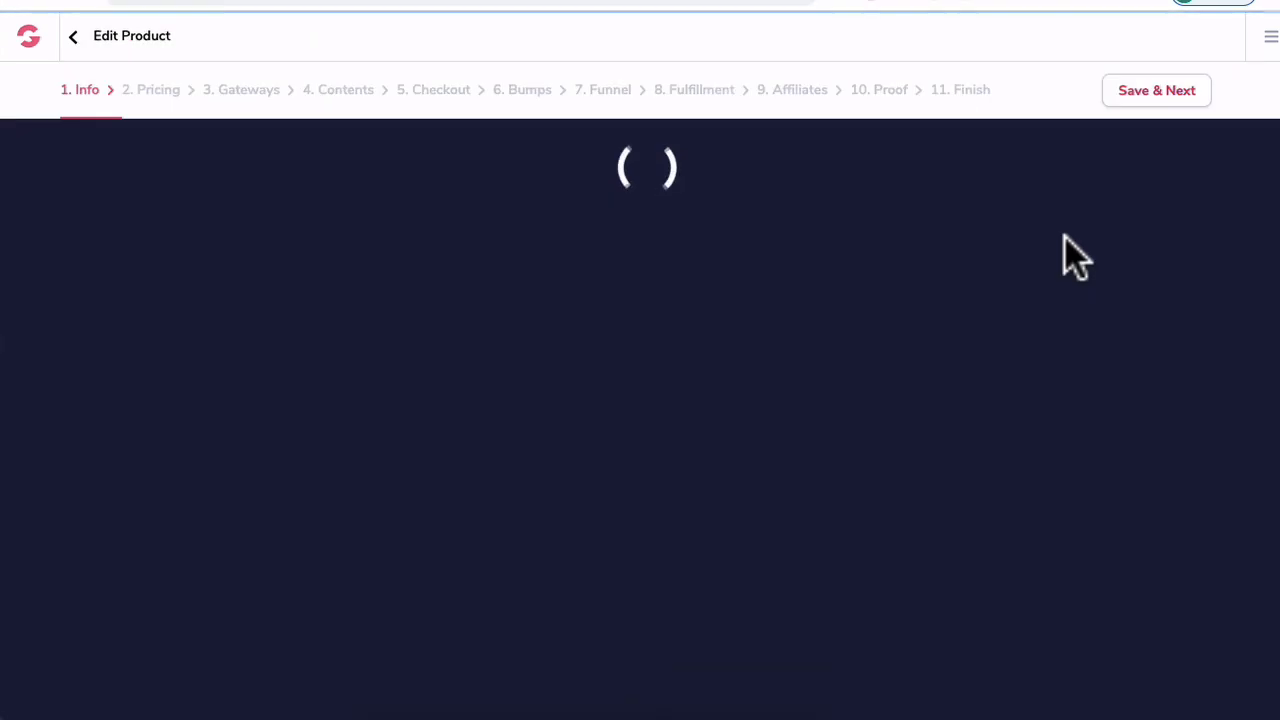
click(240, 90)
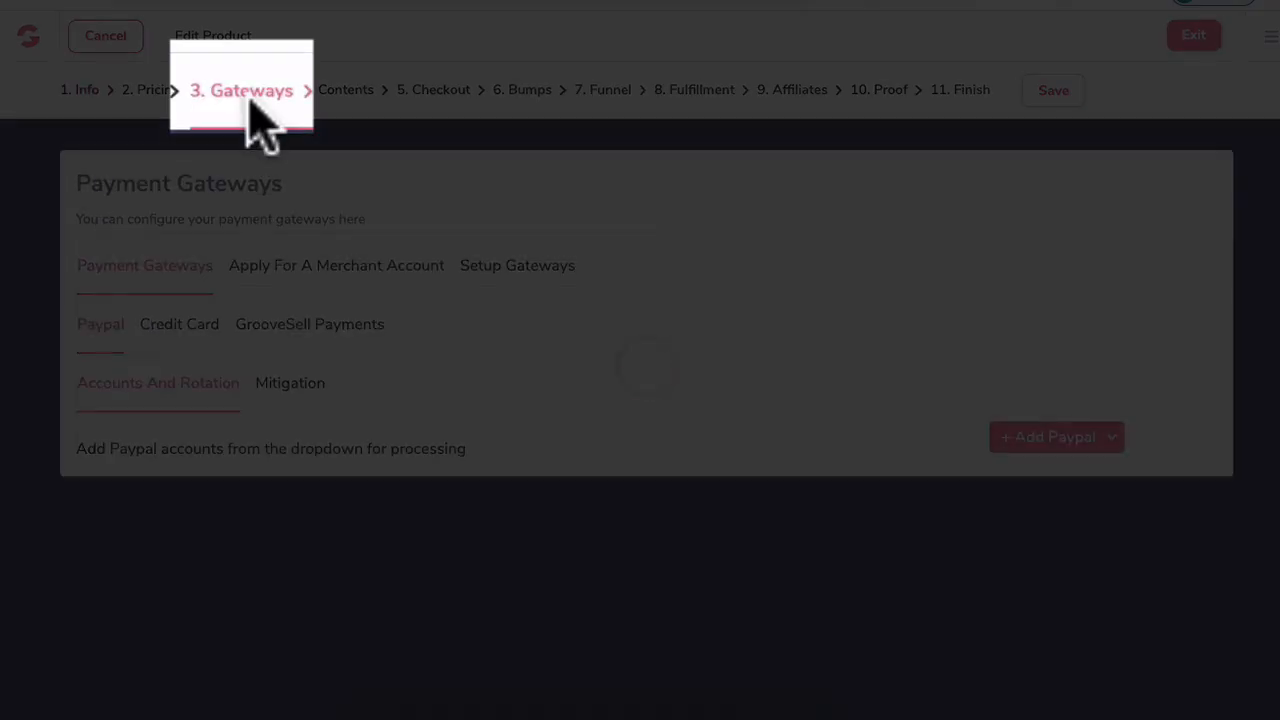
click(180, 324)
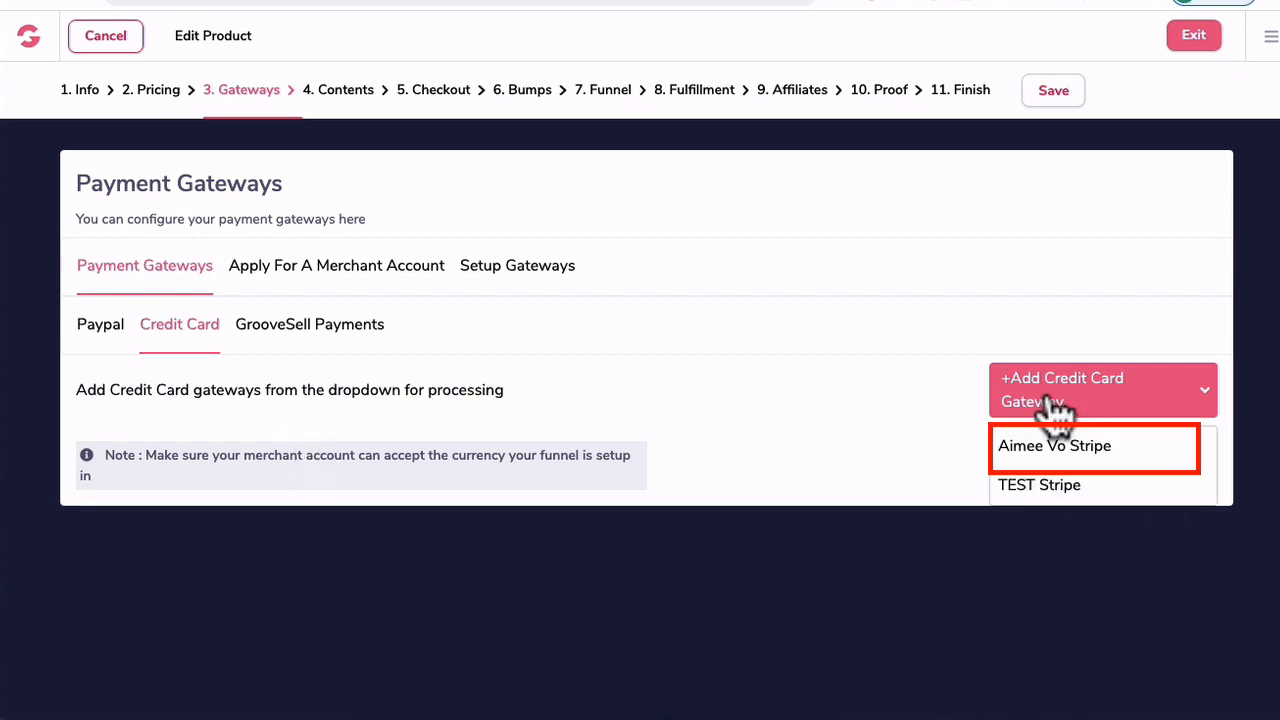
click(1054, 444)
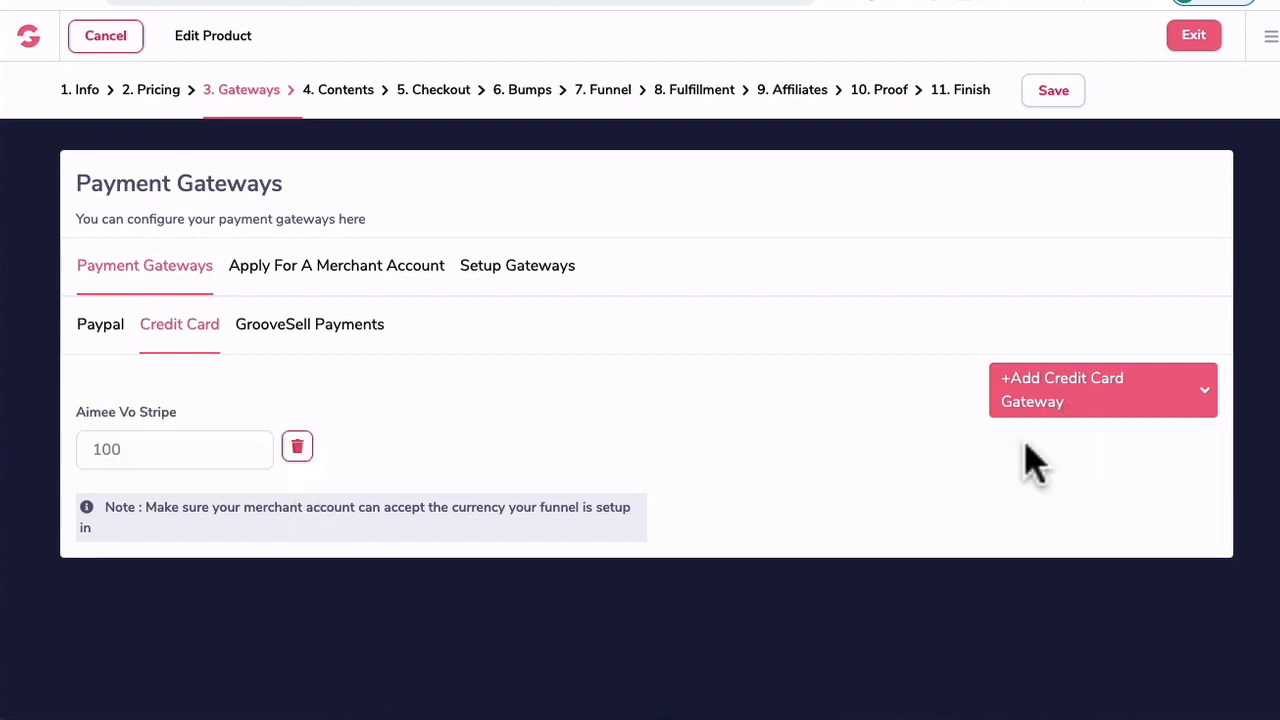